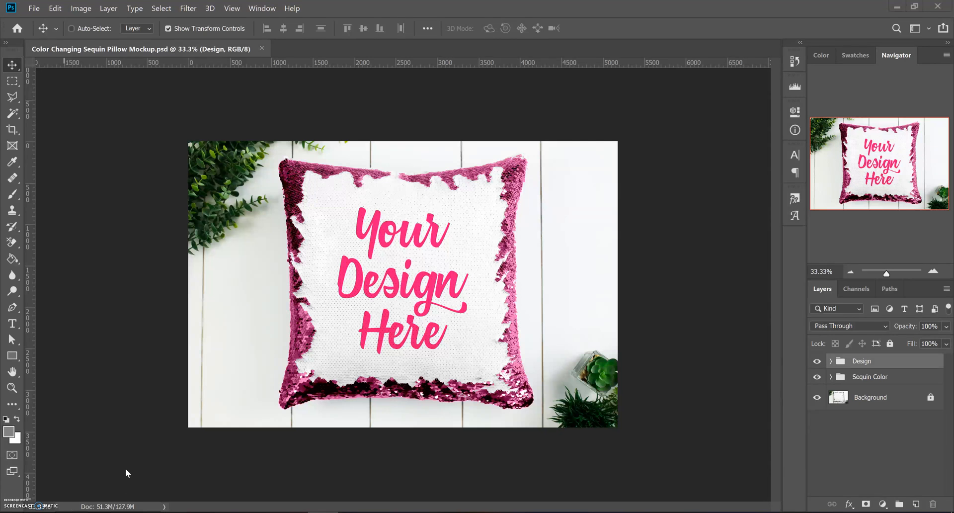
pyautogui.moveTo(122, 484)
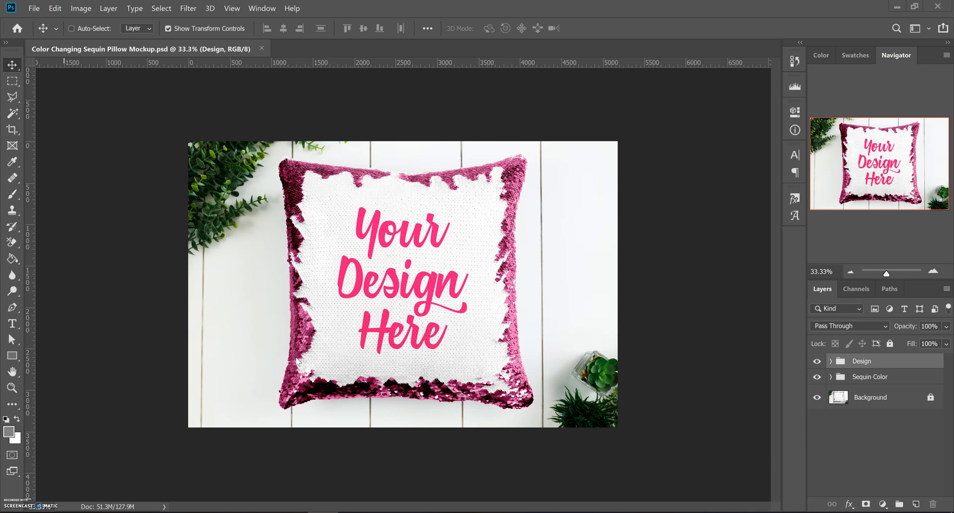
pyautogui.moveTo(478, 347)
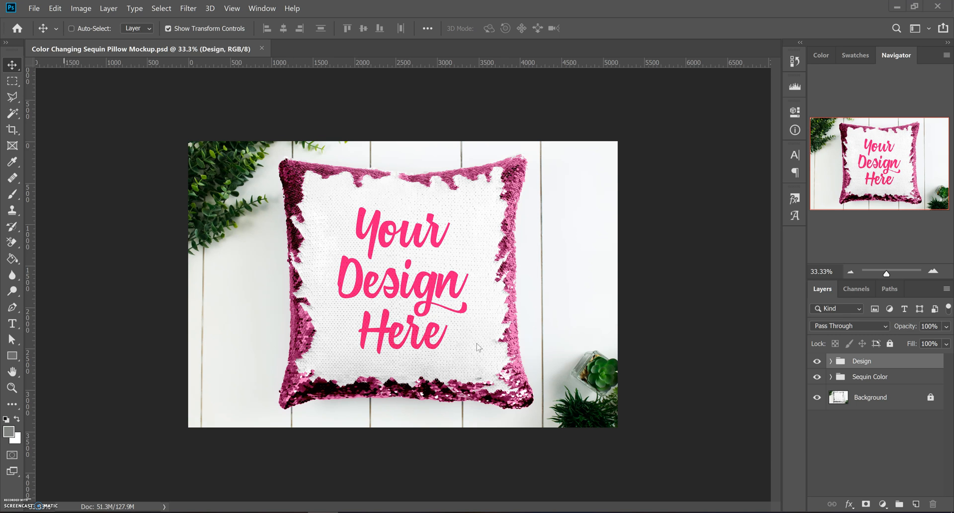
pyautogui.moveTo(225, 211)
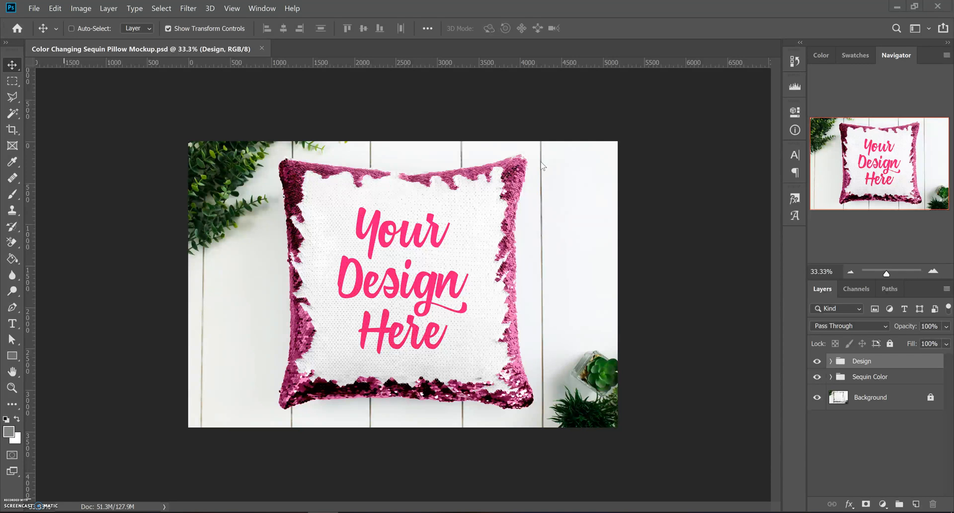
pyautogui.moveTo(264, 330)
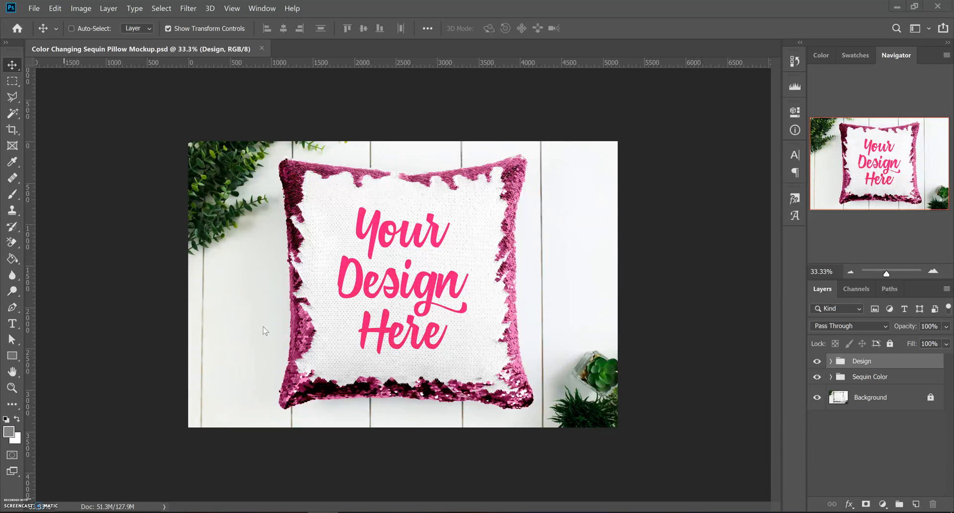
pyautogui.moveTo(792, 427)
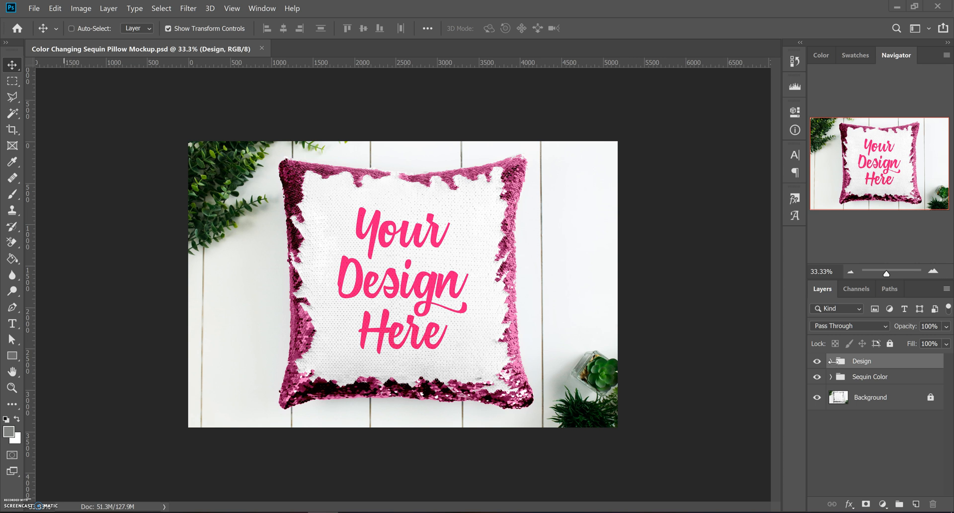
# Open the '2x Click for Design' smart object as its own document and hide the 'Your Design Here' text layer.
pyautogui.click(830, 359)
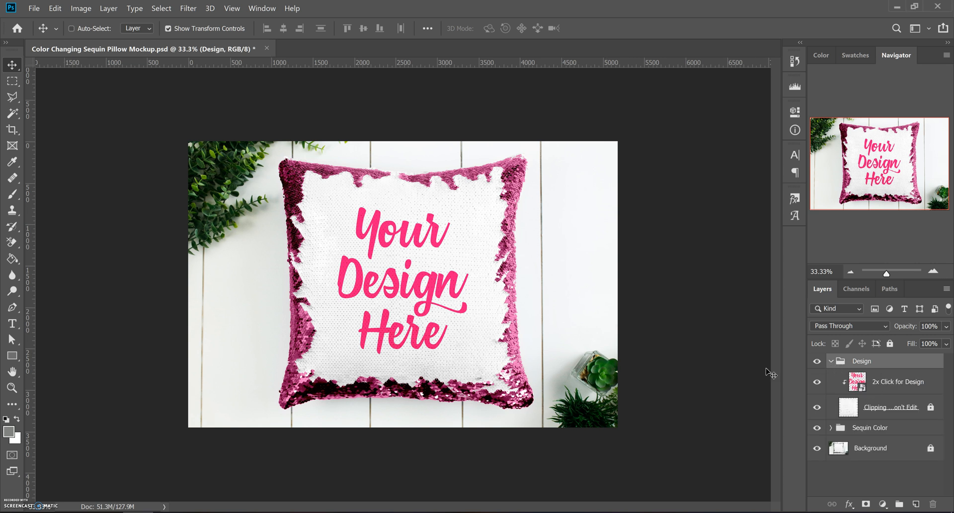
pyautogui.click(895, 382)
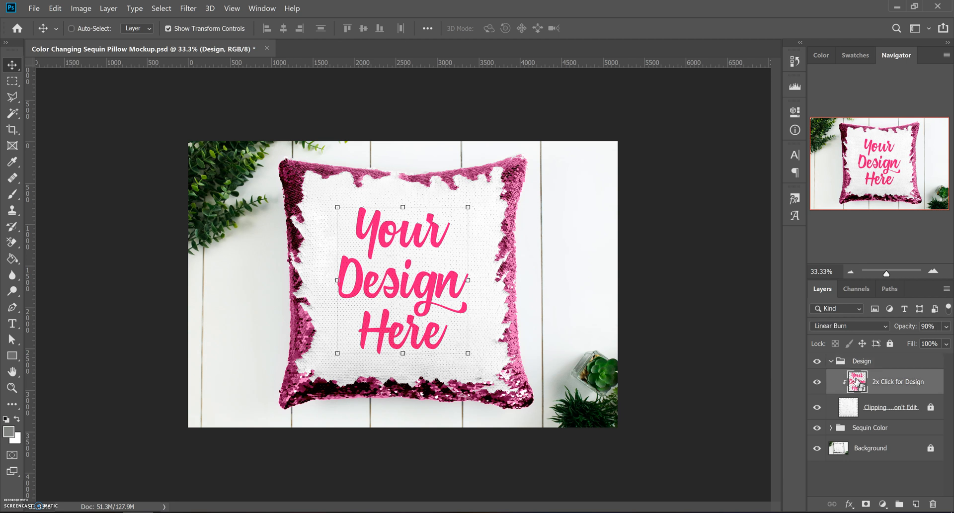
pyautogui.doubleClick(856, 382)
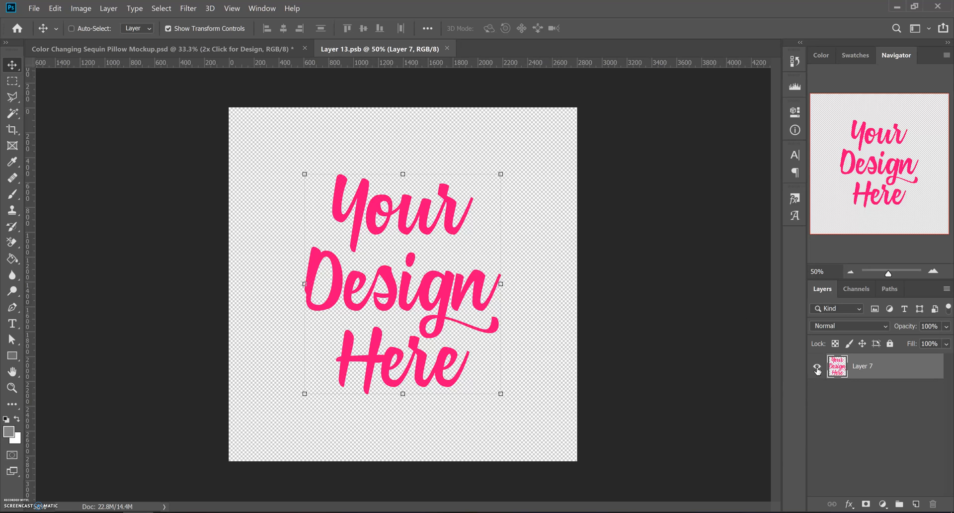
pyautogui.click(817, 365)
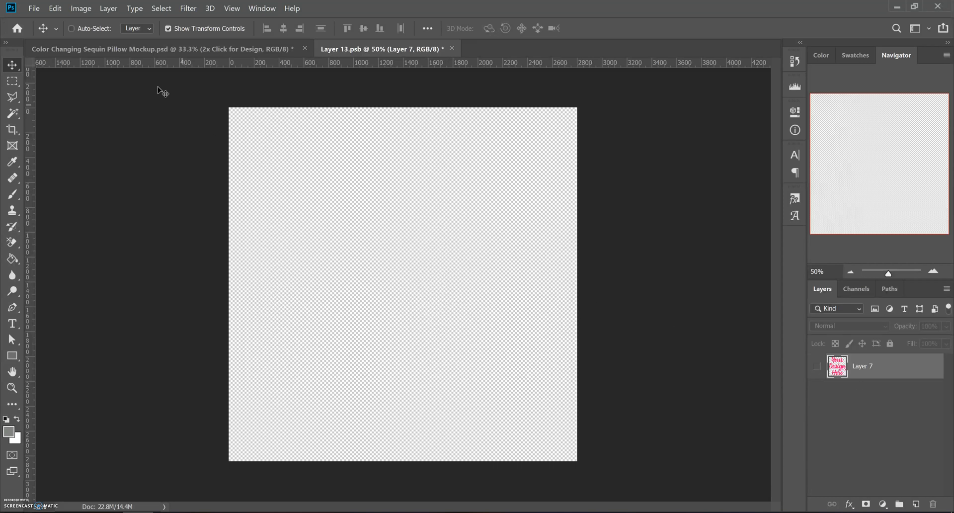
# Place Pet Pillow-05 from Products > Pillows > Pet Pillow as a linked graphic in the design document.
pyautogui.click(34, 8)
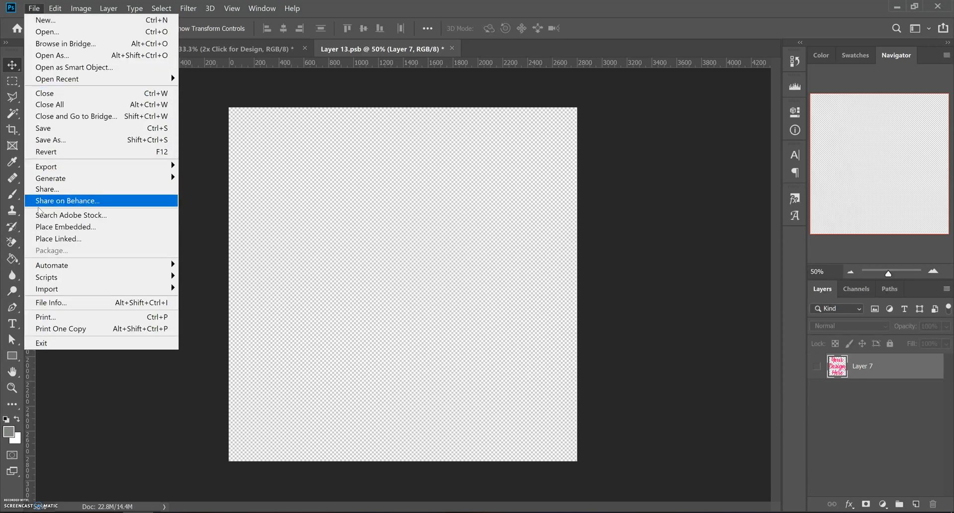
pyautogui.moveTo(57, 238)
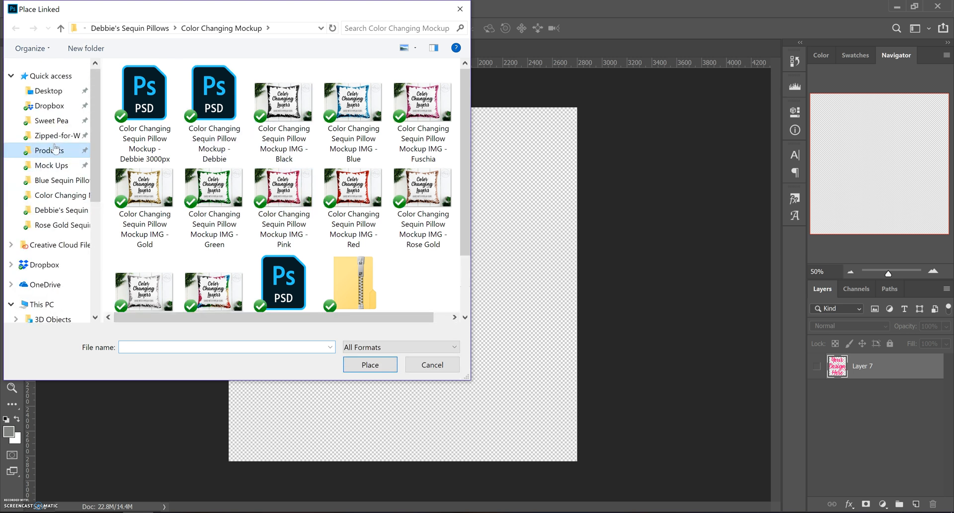
pyautogui.click(50, 150)
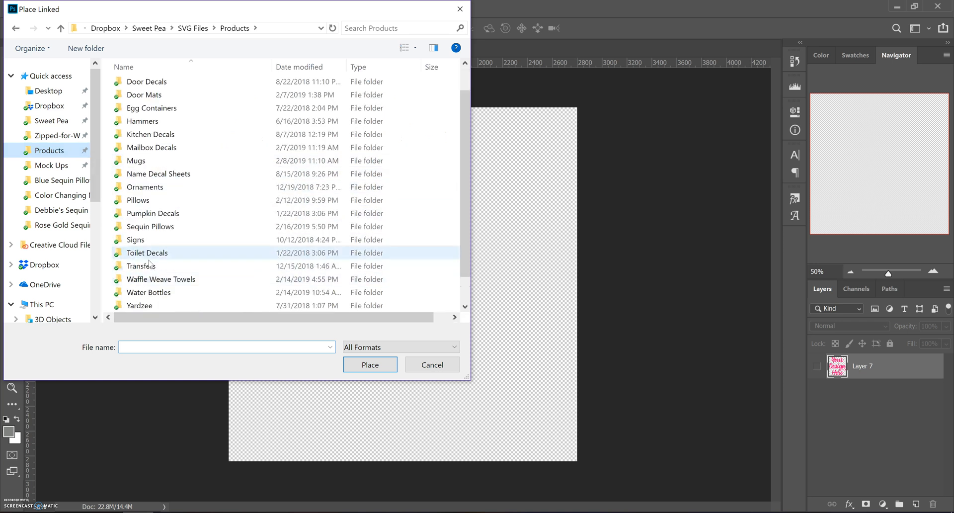
pyautogui.doubleClick(137, 199)
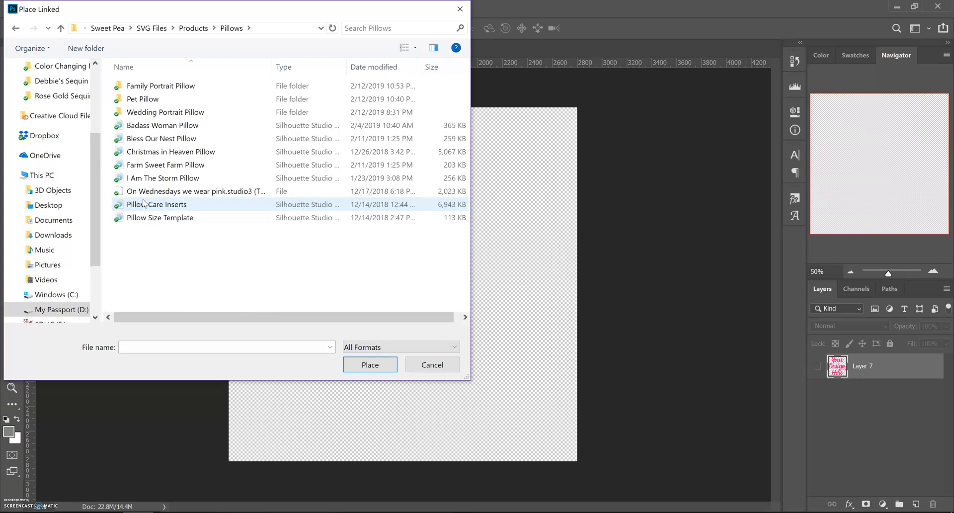
pyautogui.click(142, 98)
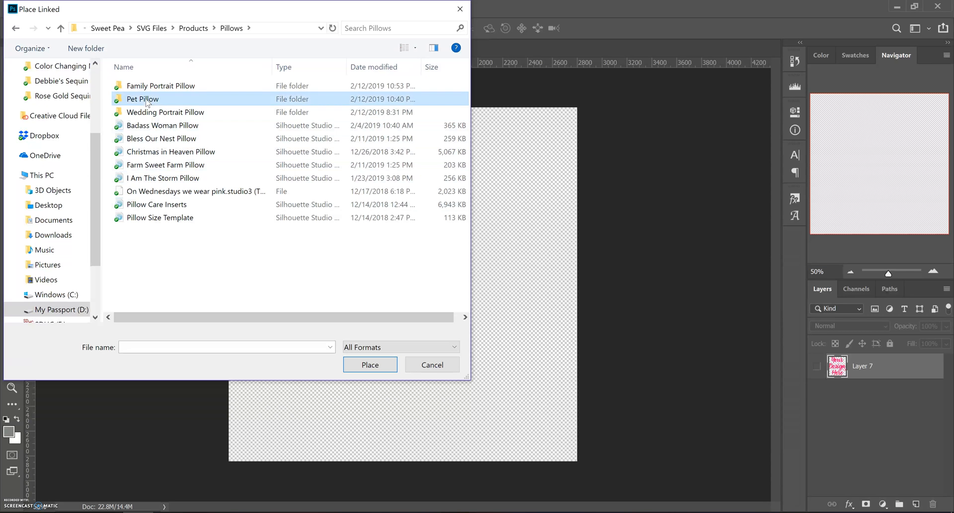
pyautogui.doubleClick(142, 98)
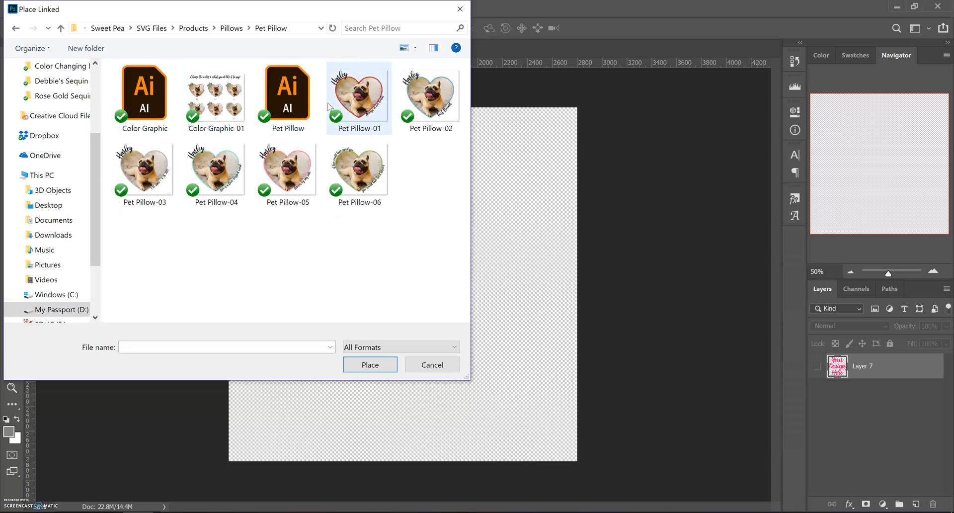
pyautogui.click(431, 365)
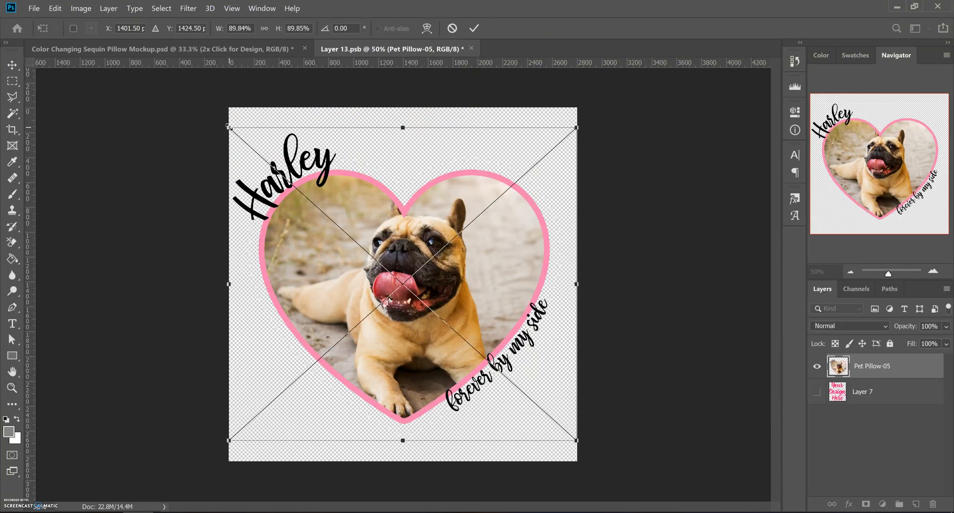
# Scale the Harley heart graphic down with the corner handles until it fits inside the design canvas.
pyautogui.moveTo(229, 126); pyautogui.dragTo(259, 159)
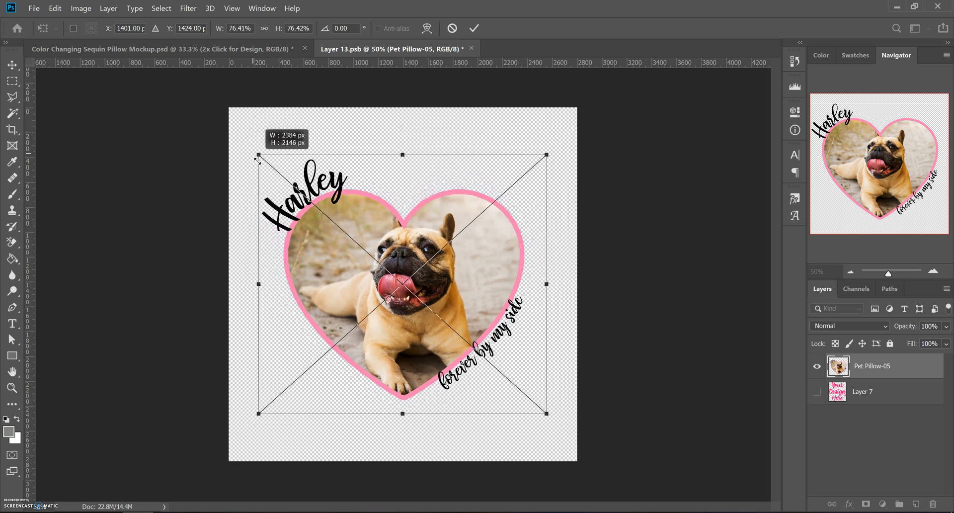
pyautogui.moveTo(256, 159); pyautogui.dragTo(271, 177)
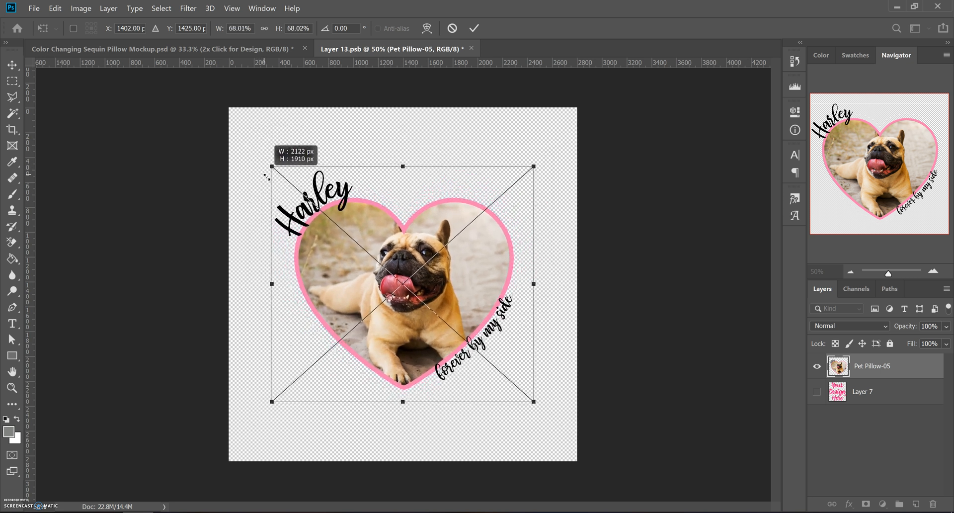
pyautogui.moveTo(275, 167); pyautogui.dragTo(280, 175)
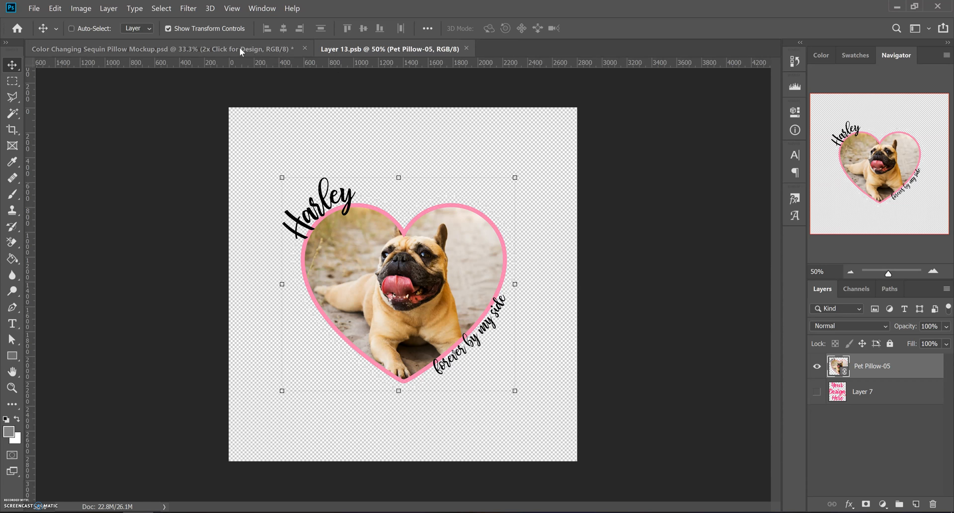
# Switch to the mockup PSD, inspect the Harley heart on the pillow, and collapse the Design group.
pyautogui.click(161, 49)
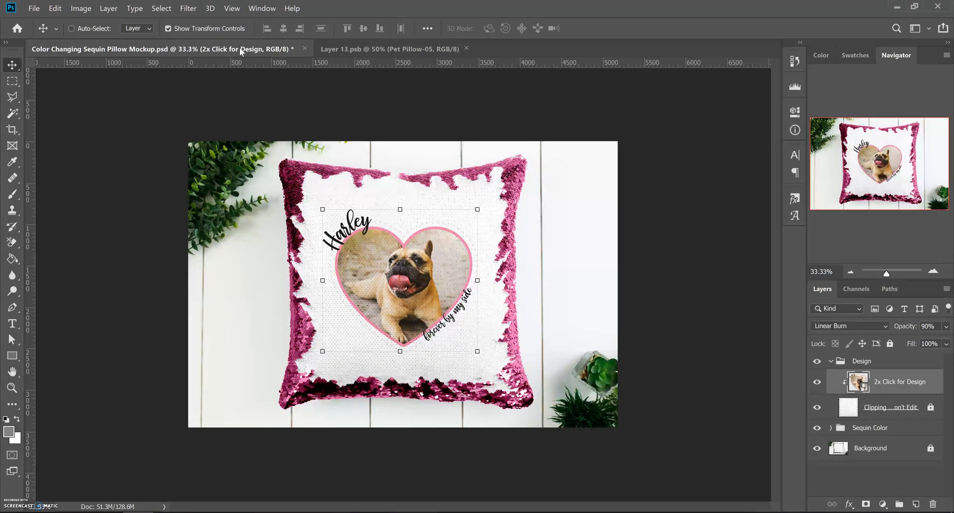
pyautogui.moveTo(426, 301)
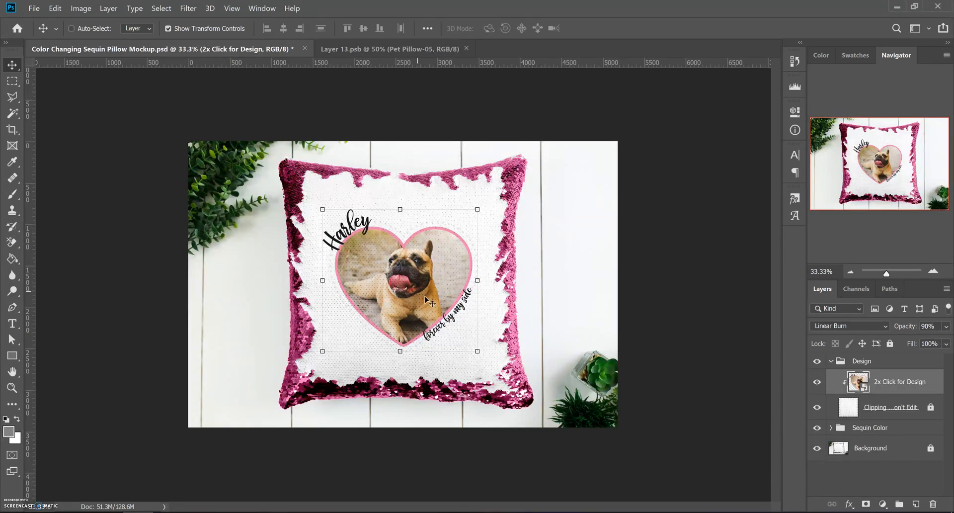
pyautogui.moveTo(644, 388)
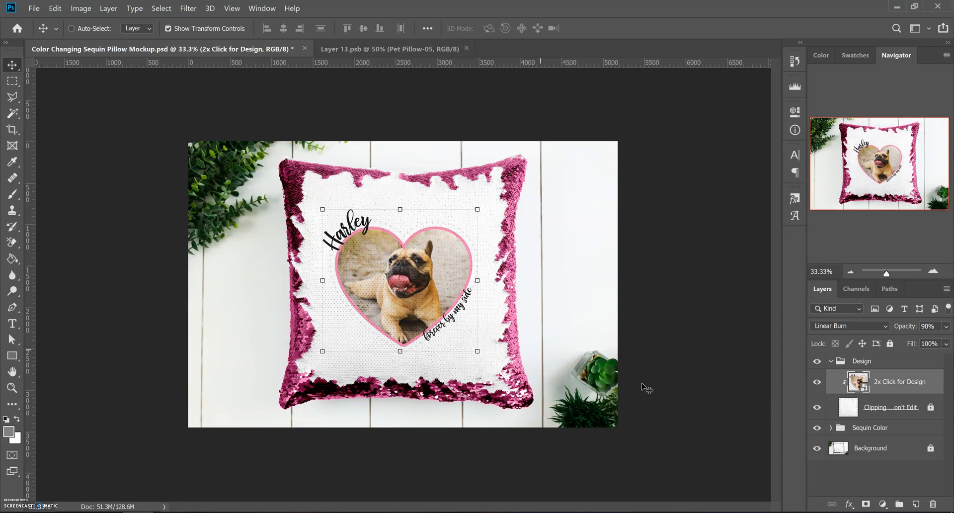
pyautogui.moveTo(538, 318)
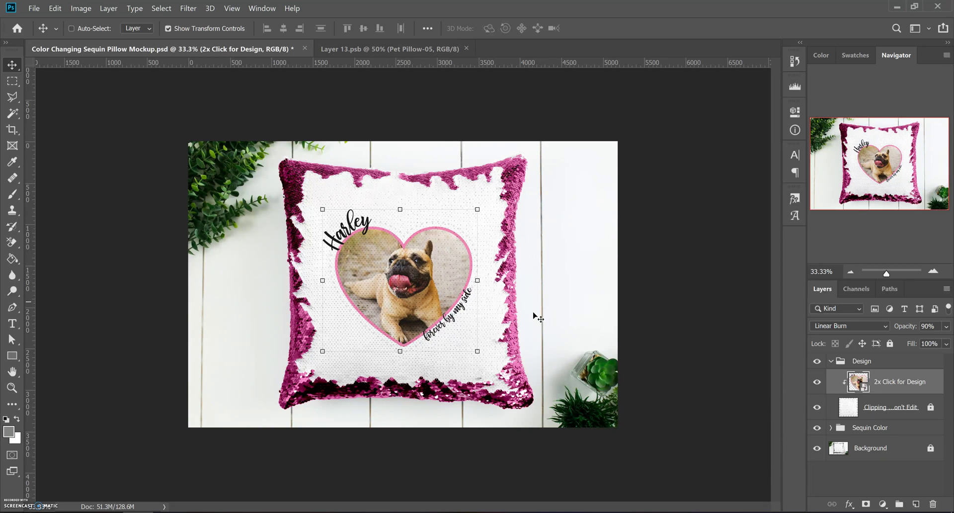
pyautogui.click(933, 271)
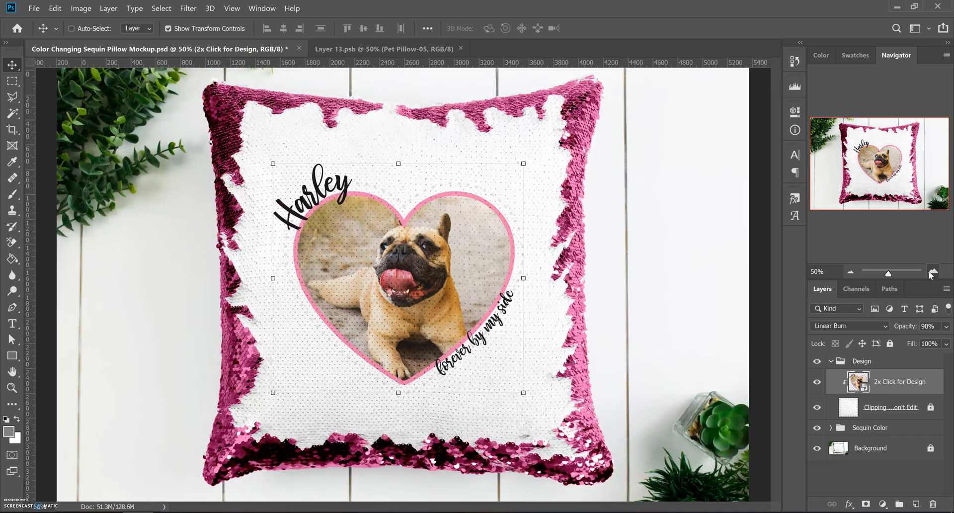
pyautogui.click(933, 271)
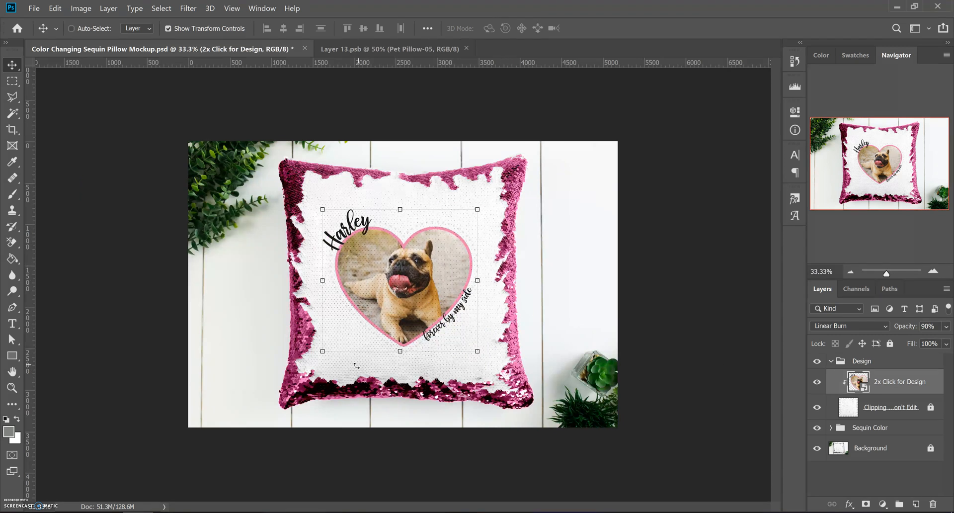
pyautogui.moveTo(346, 318)
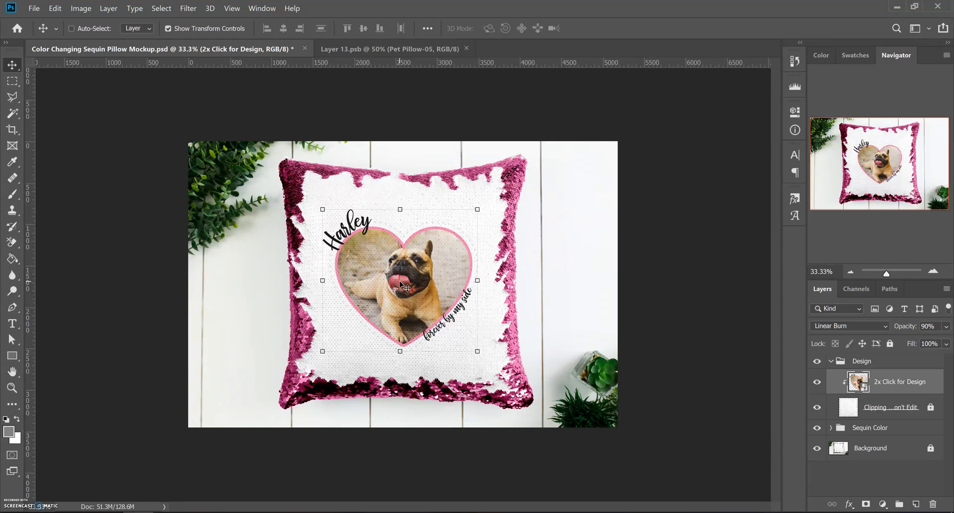
pyautogui.moveTo(478, 252)
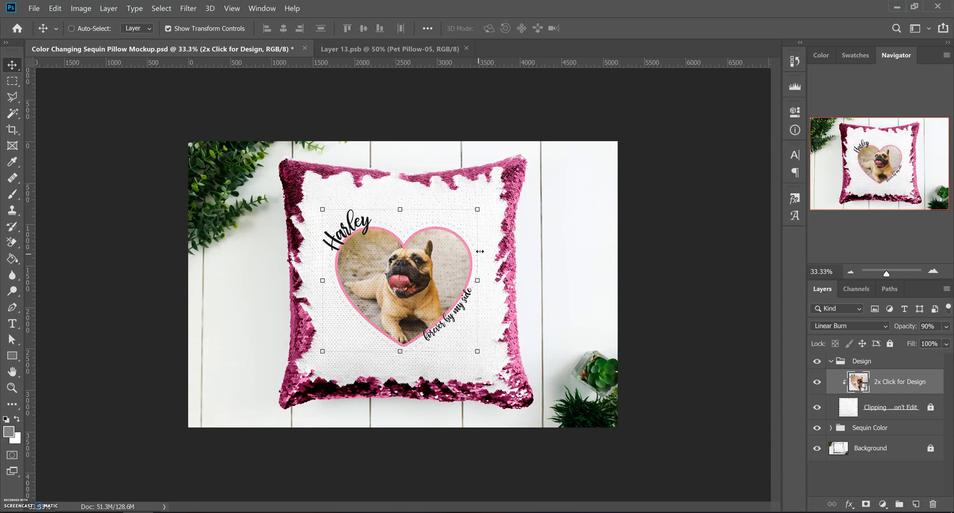
pyautogui.click(831, 361)
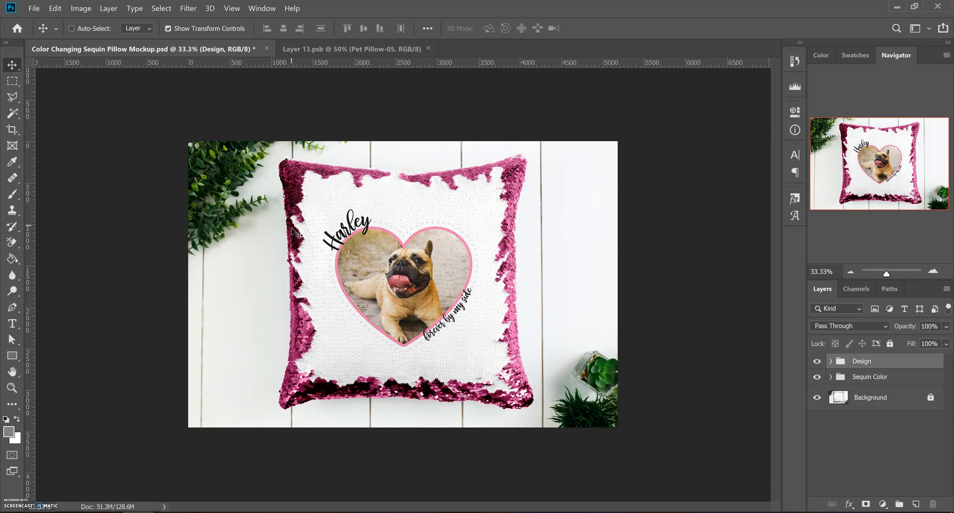
pyautogui.moveTo(313, 200)
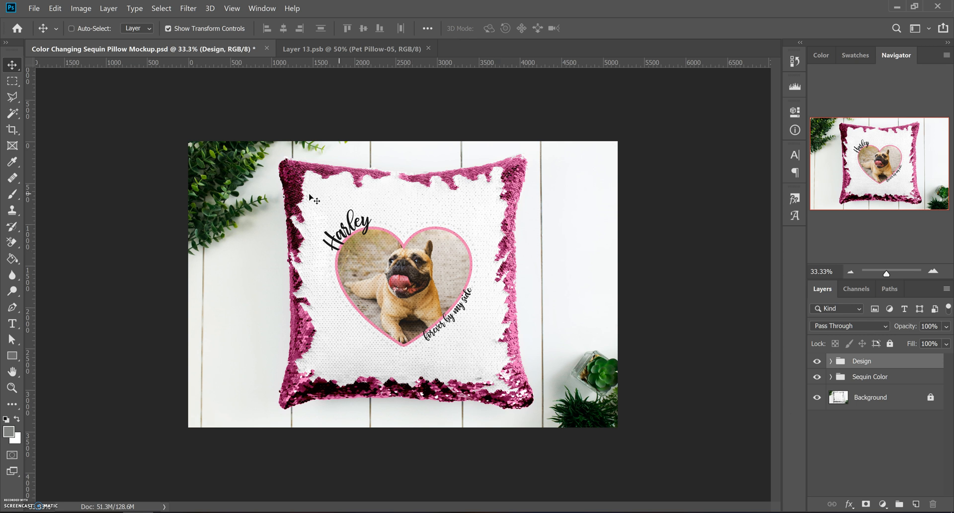
# Expand Sequin Color and preview Blue, Rose Gold and Gold layers, leaving silver sequins showing.
pyautogui.click(869, 376)
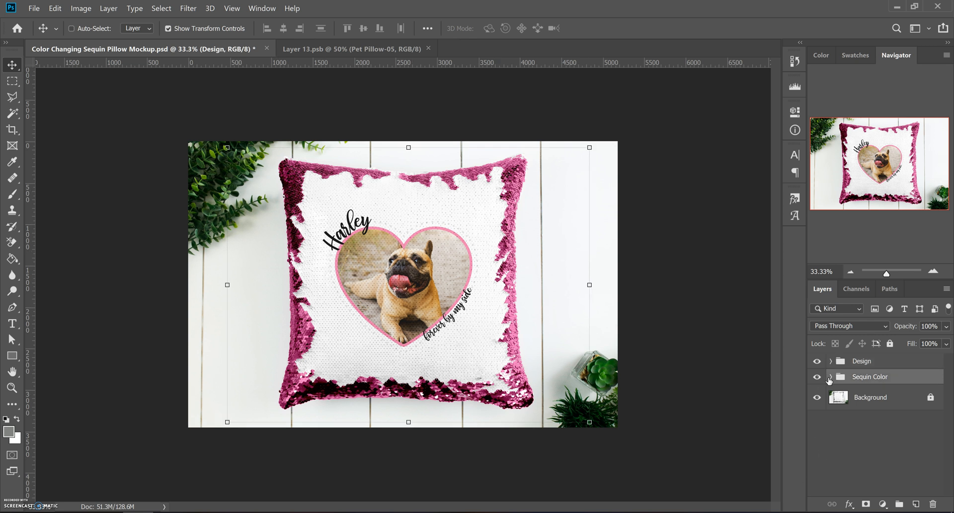
pyautogui.click(831, 377)
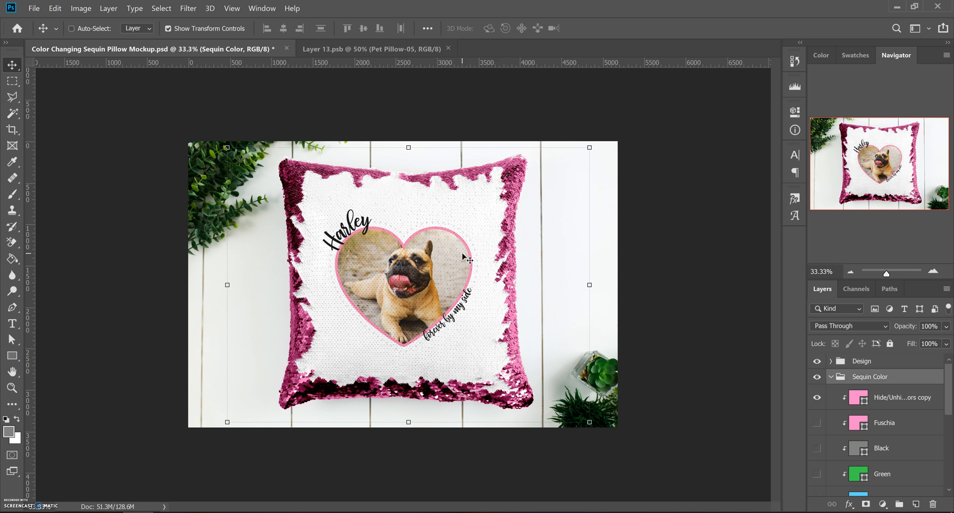
pyautogui.moveTo(587, 255)
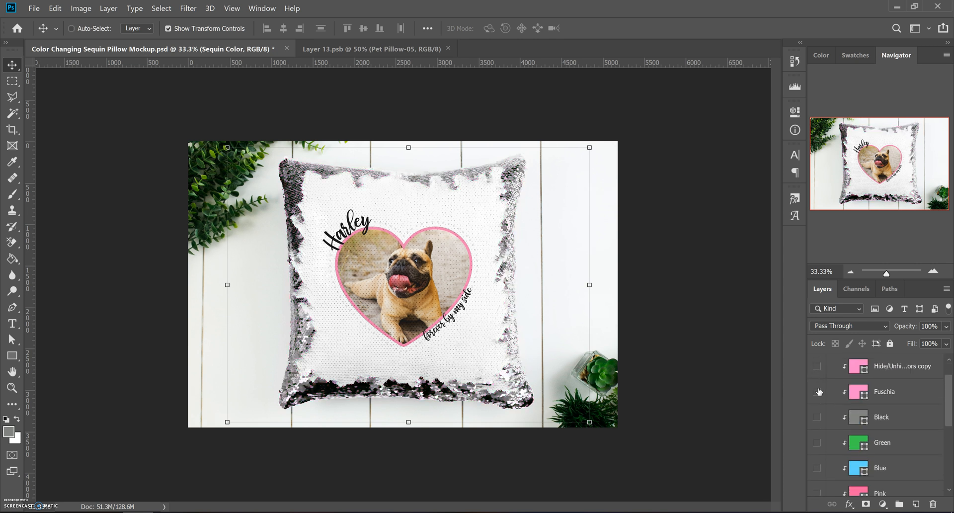
pyautogui.scroll(-3)
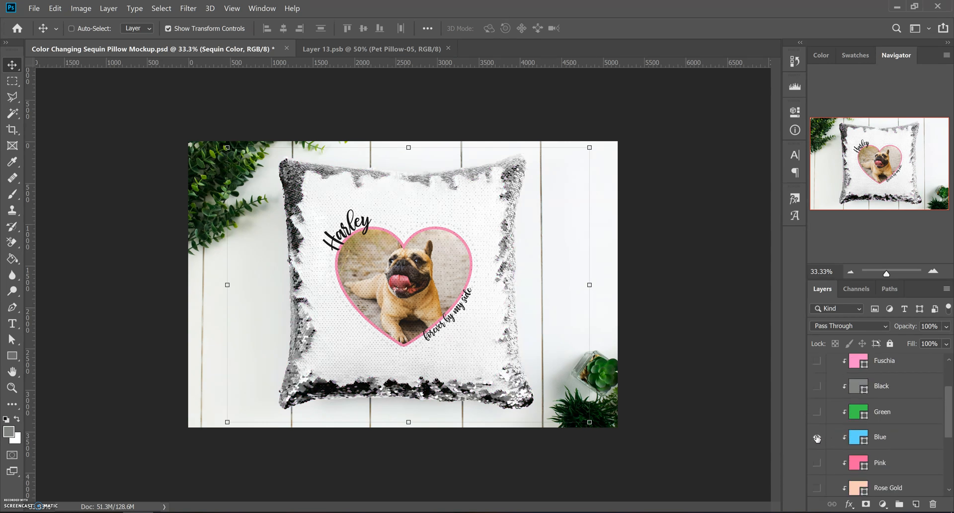
pyautogui.click(816, 438)
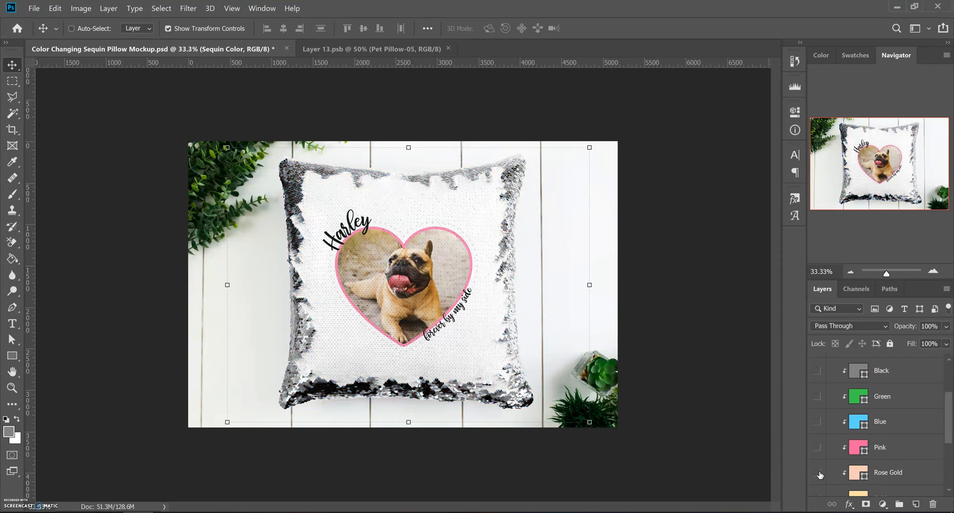
pyautogui.click(816, 471)
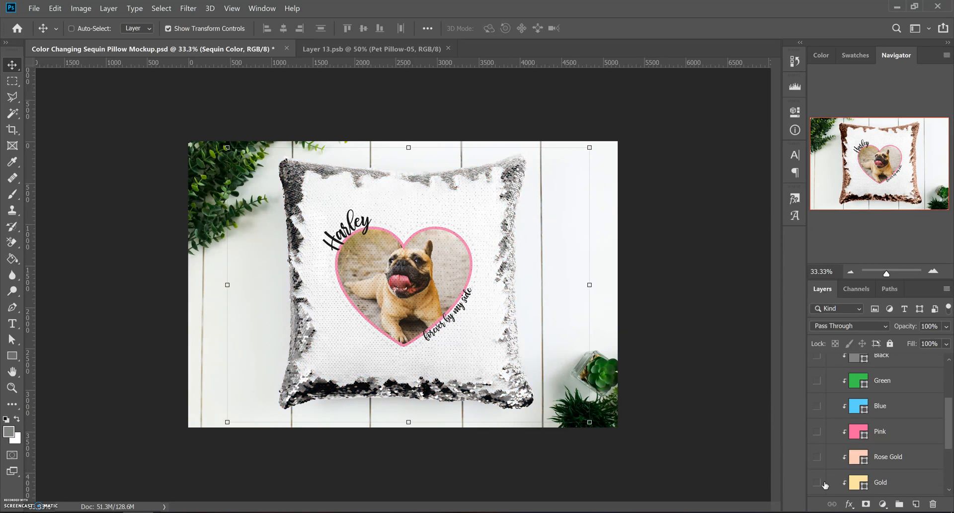
pyautogui.click(816, 419)
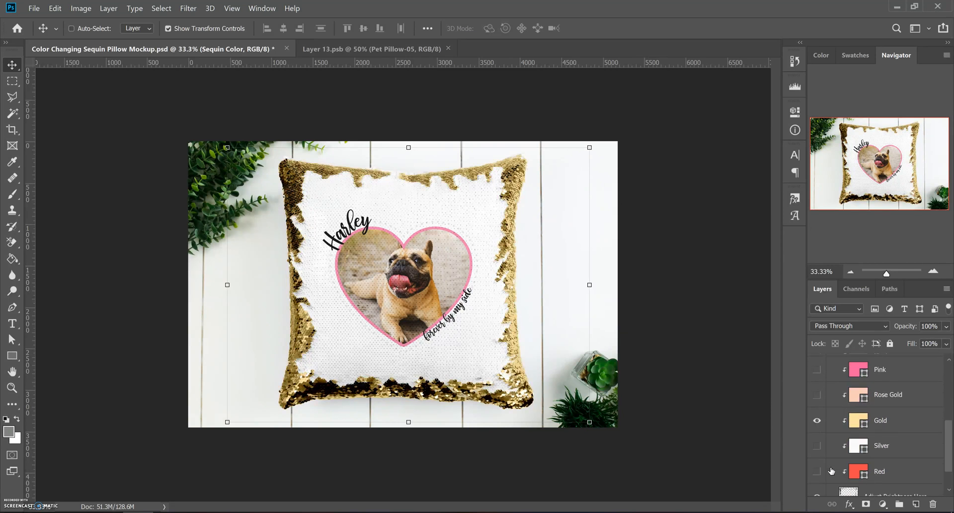
pyautogui.click(817, 419)
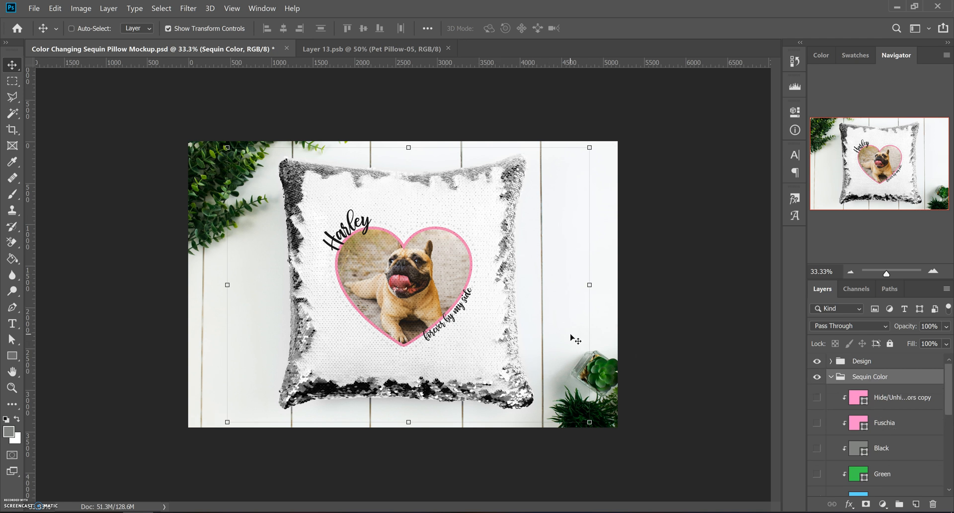
# Show and select the pink 'Hide/Unhide copy' colour layer and bring up its fill colour settings.
pyautogui.click(817, 398)
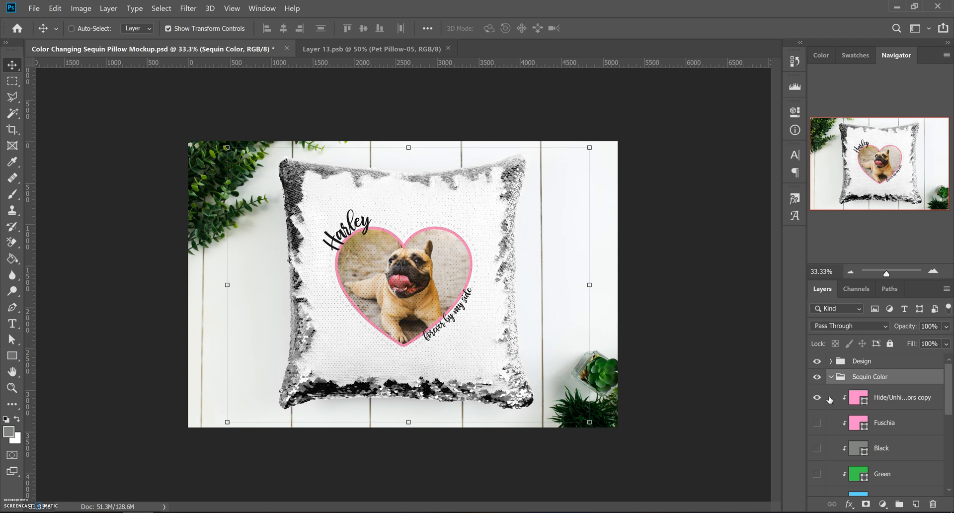
pyautogui.click(817, 398)
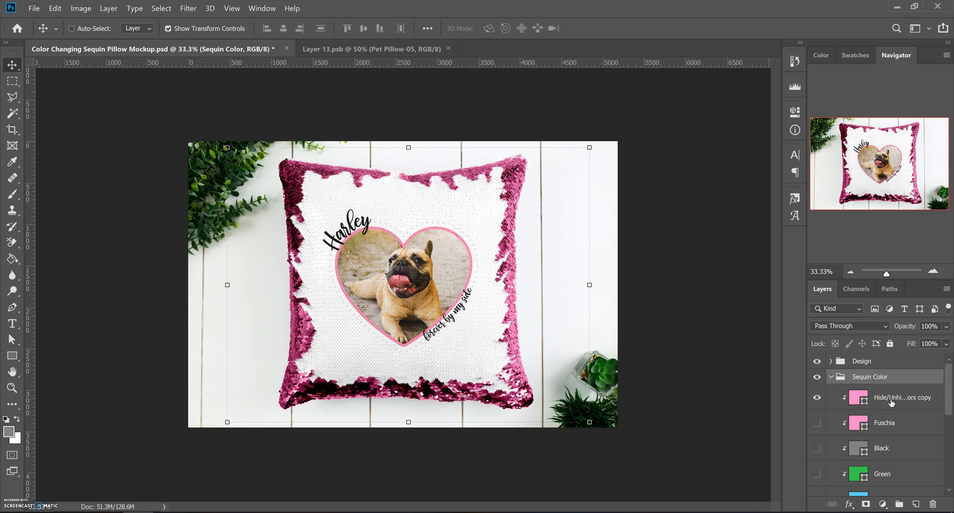
pyautogui.click(848, 325)
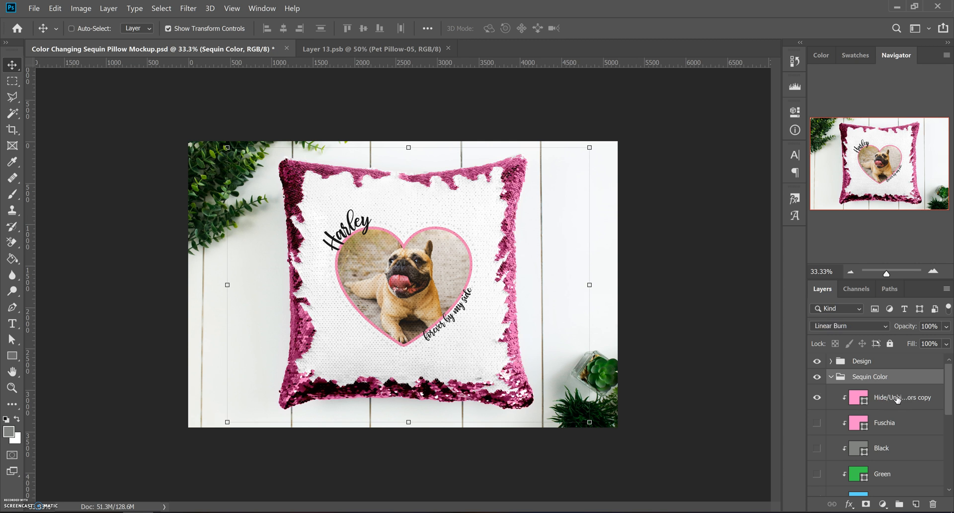
pyautogui.click(902, 397)
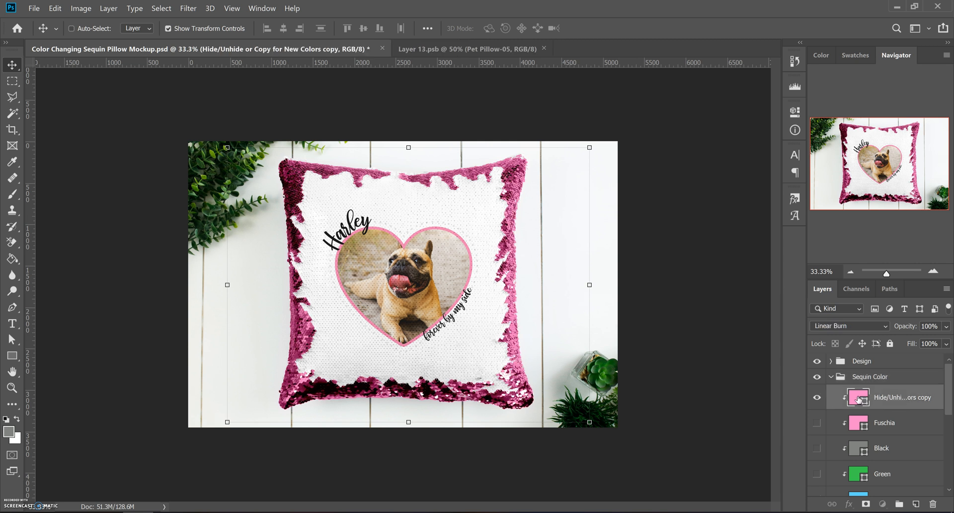
pyautogui.doubleClick(858, 397)
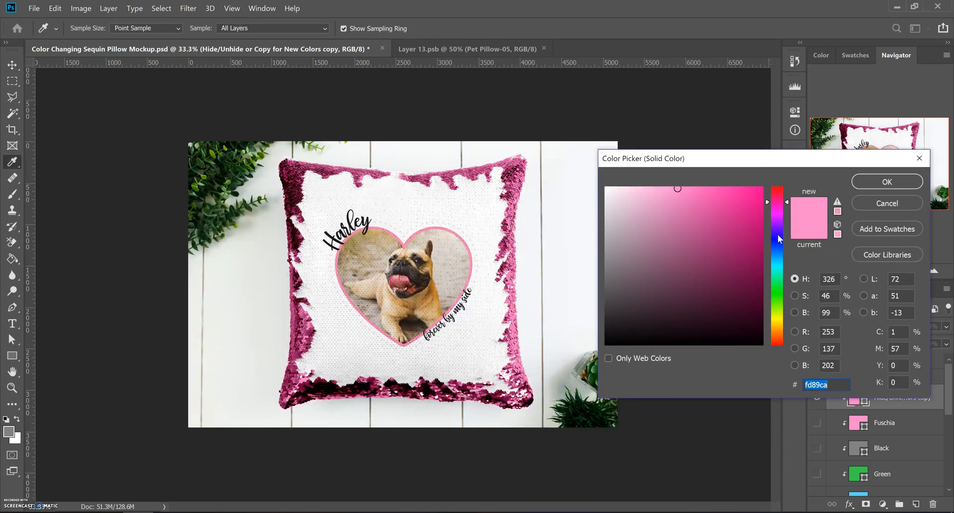
# Move the fill colour from pink through purple to a pale lavender shade (#ceaafa).
pyautogui.click(702, 253)
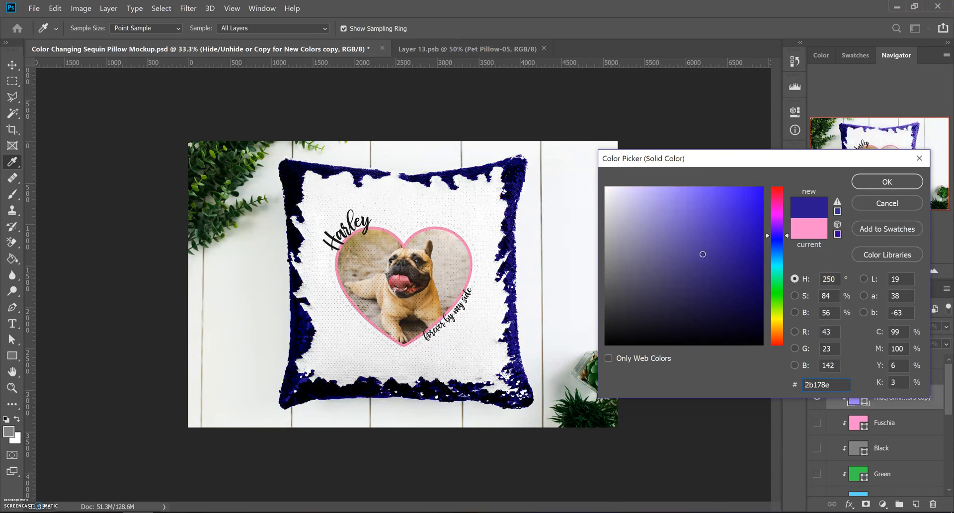
pyautogui.click(688, 234)
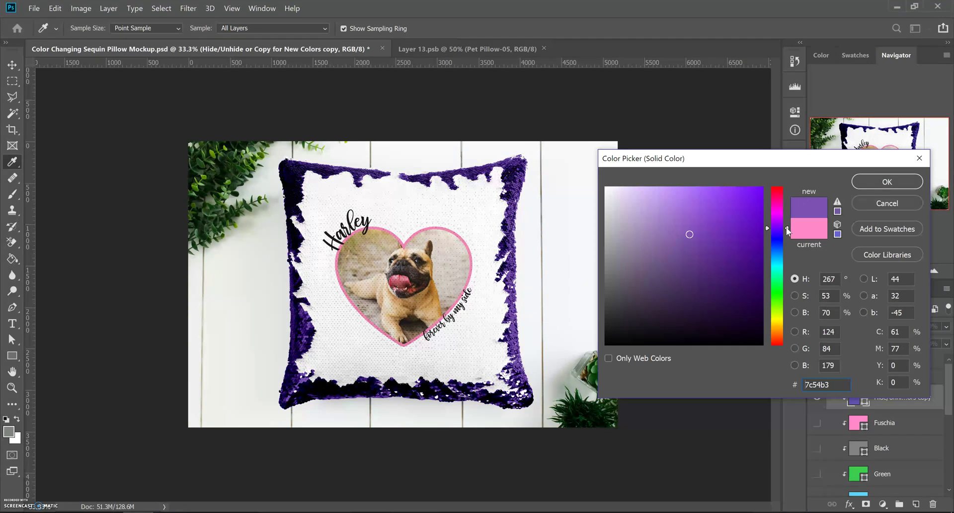
pyautogui.click(701, 202)
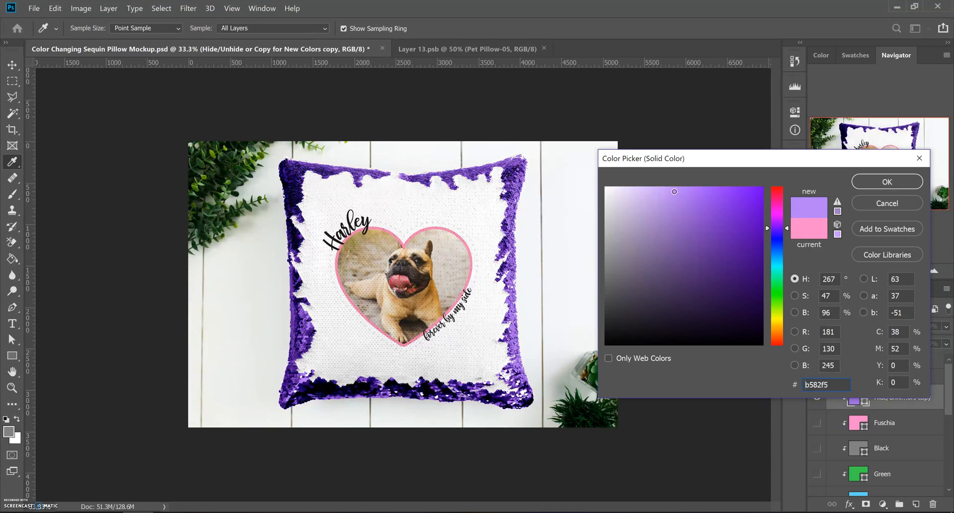
pyautogui.click(671, 190)
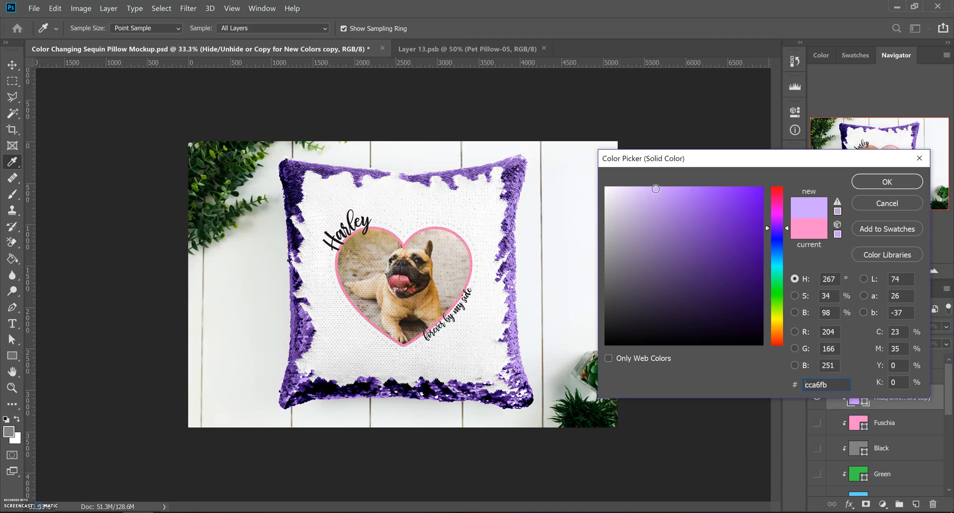
pyautogui.click(656, 189)
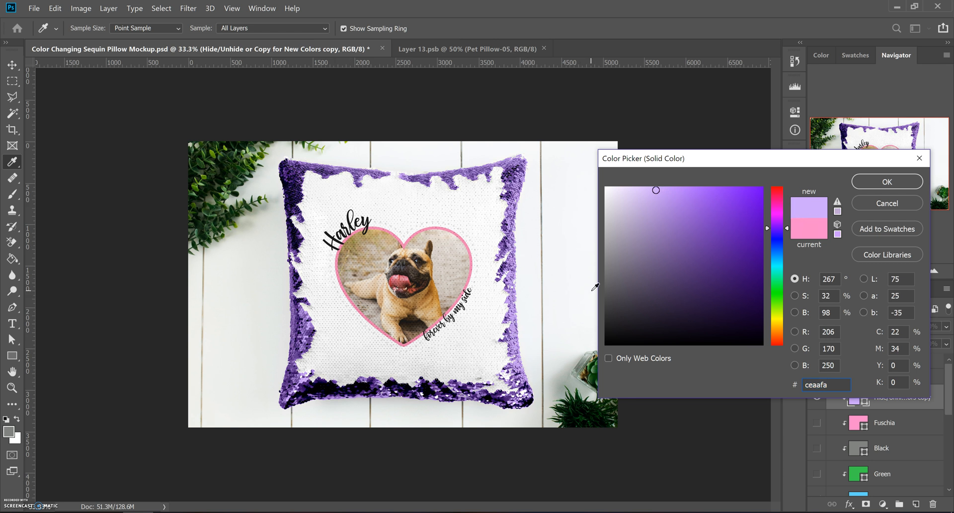
pyautogui.moveTo(646, 189)
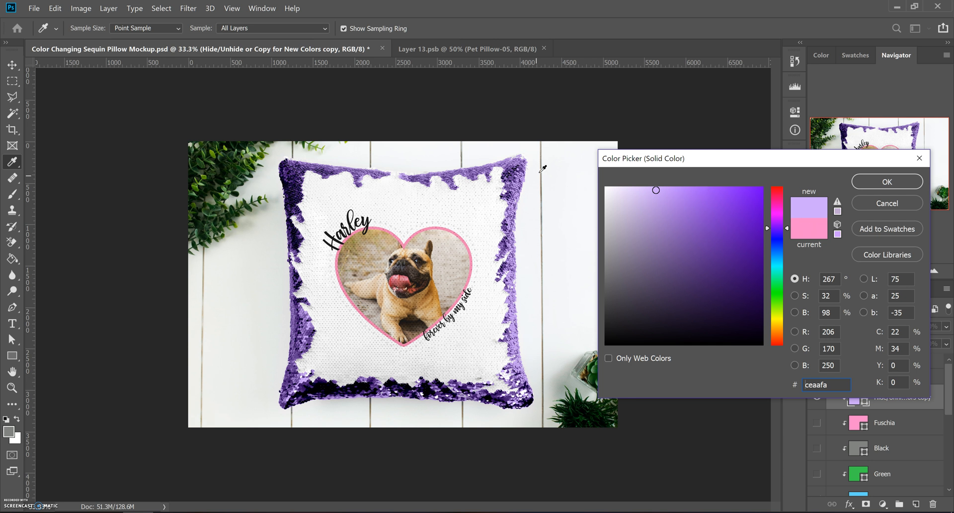
pyautogui.moveTo(441, 151)
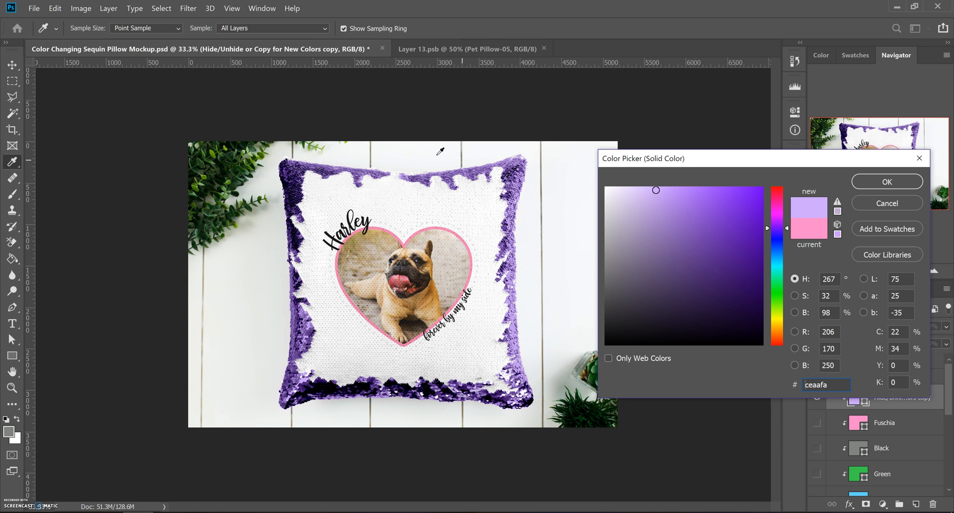
pyautogui.moveTo(490, 332)
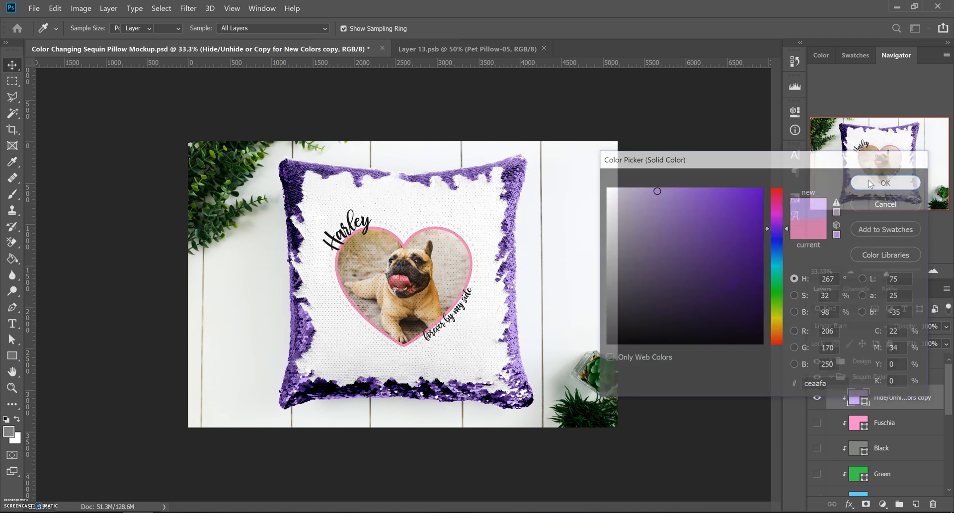
# Confirm the Color Picker so the lavender purple fill is applied to the sequins.
pyautogui.click(885, 183)
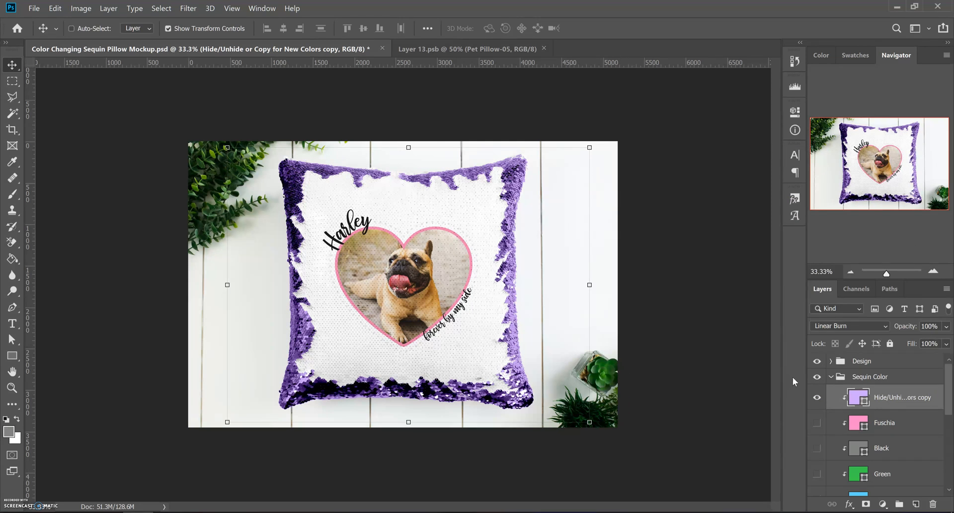
pyautogui.moveTo(700, 358)
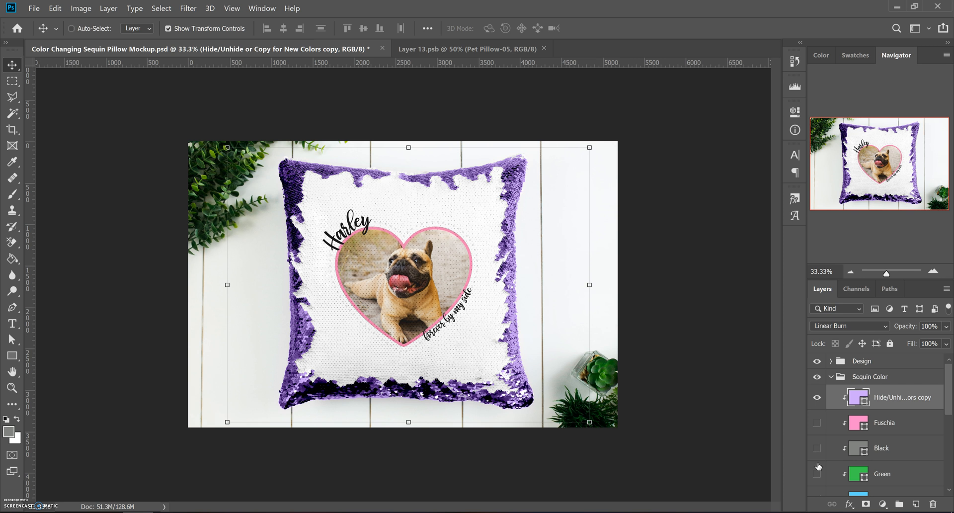
pyautogui.moveTo(817, 467)
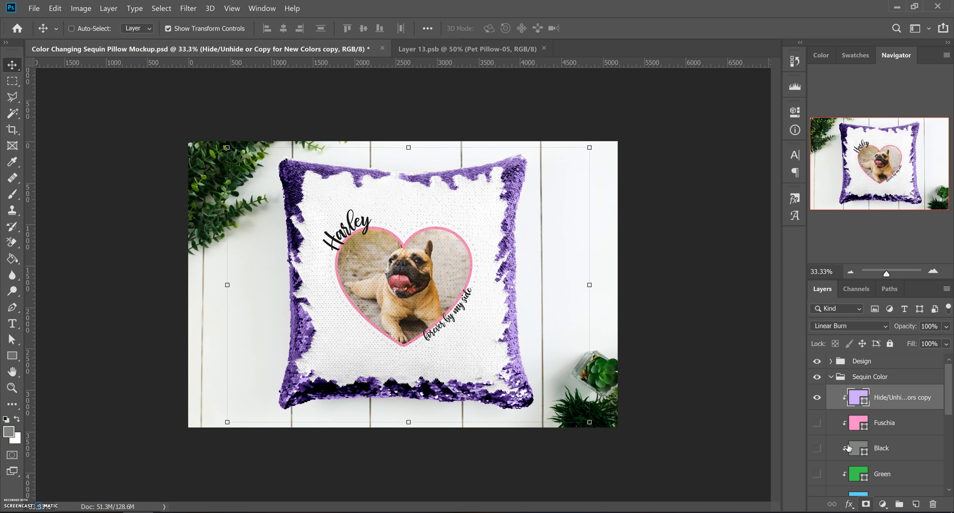
# Hide the lavender copy layer, preview Black sequins, then hide Black so silver shows again.
pyautogui.click(816, 398)
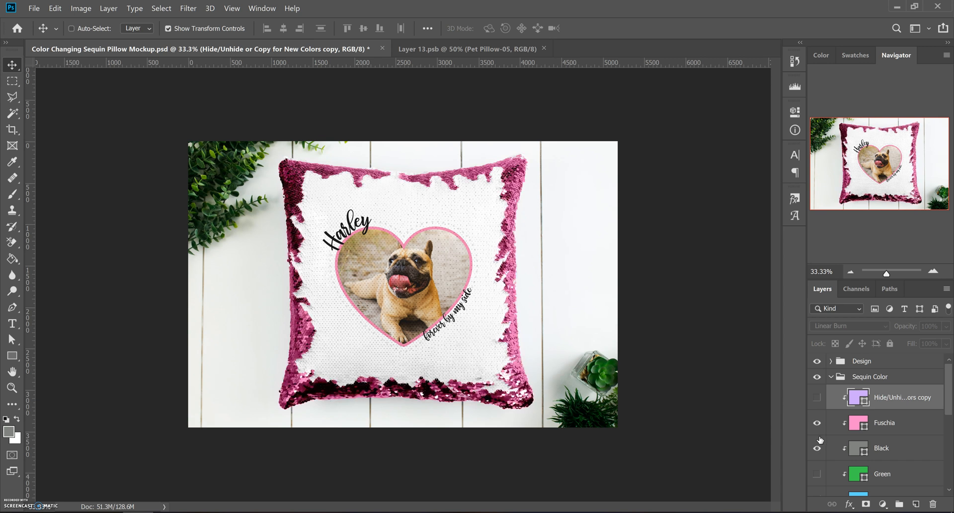
pyautogui.click(816, 422)
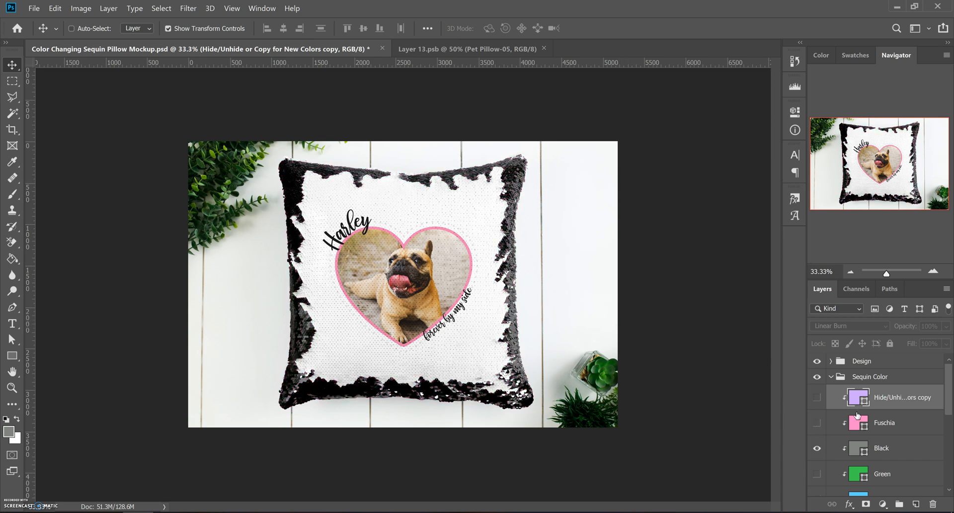
pyautogui.scroll(-3)
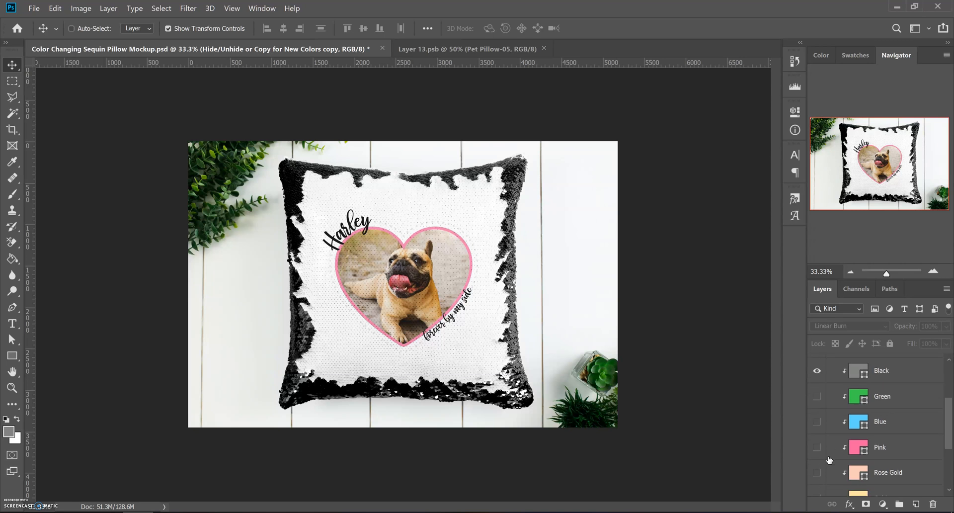
pyautogui.scroll(-3)
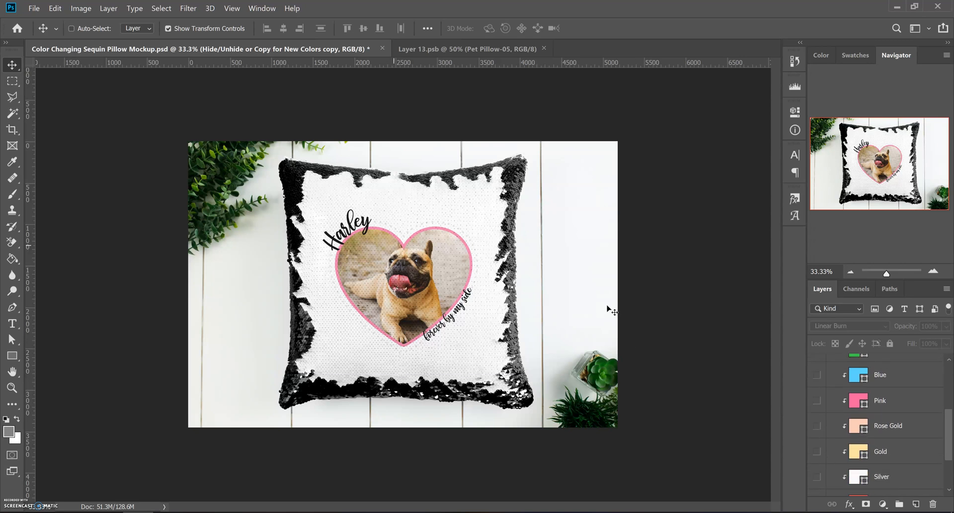
pyautogui.moveTo(416, 255)
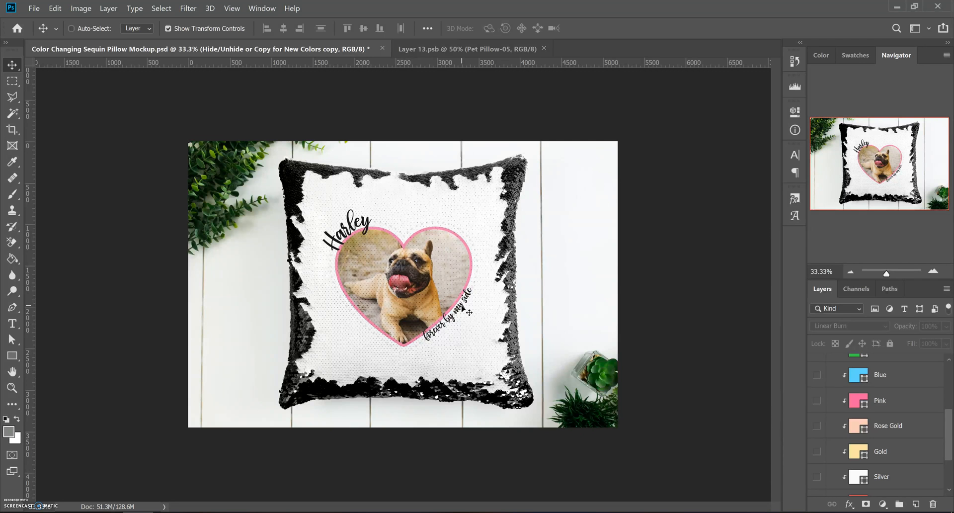
pyautogui.moveTo(697, 376)
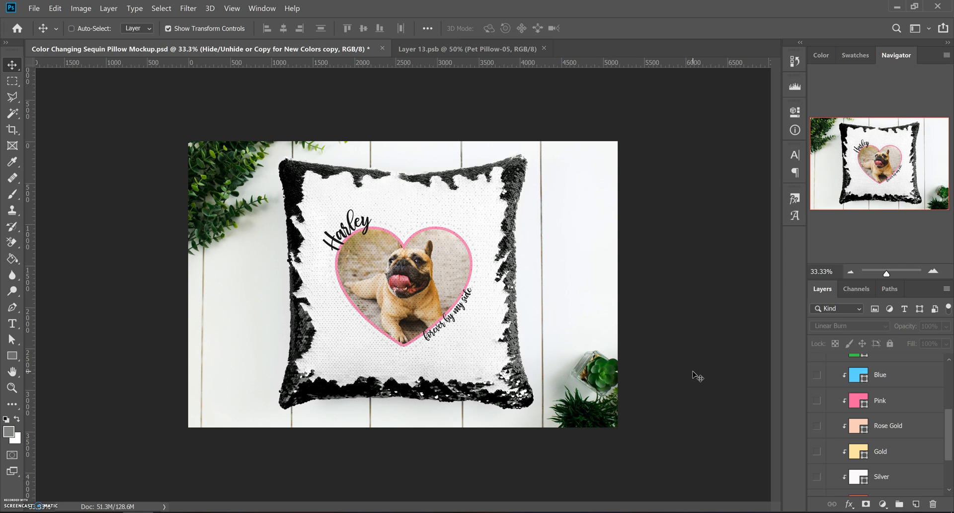
pyautogui.scroll(-3)
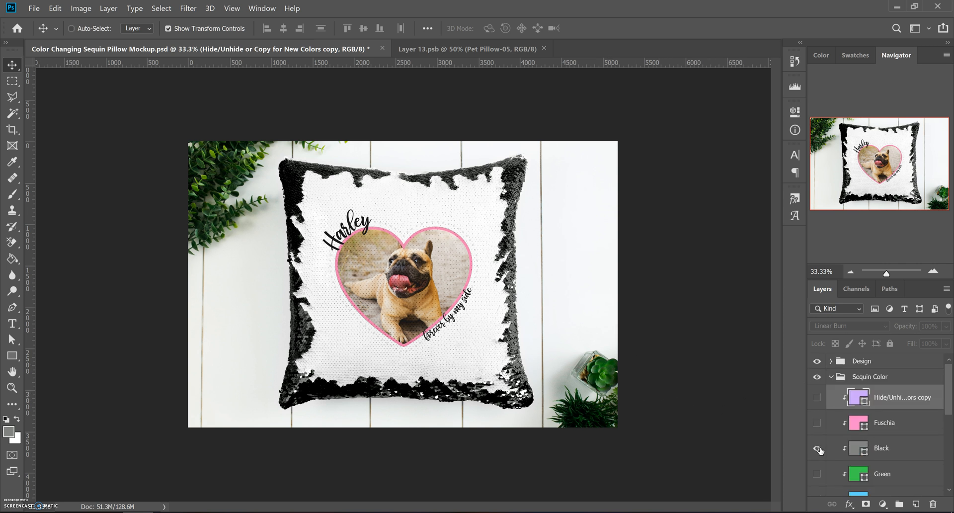
pyautogui.click(817, 448)
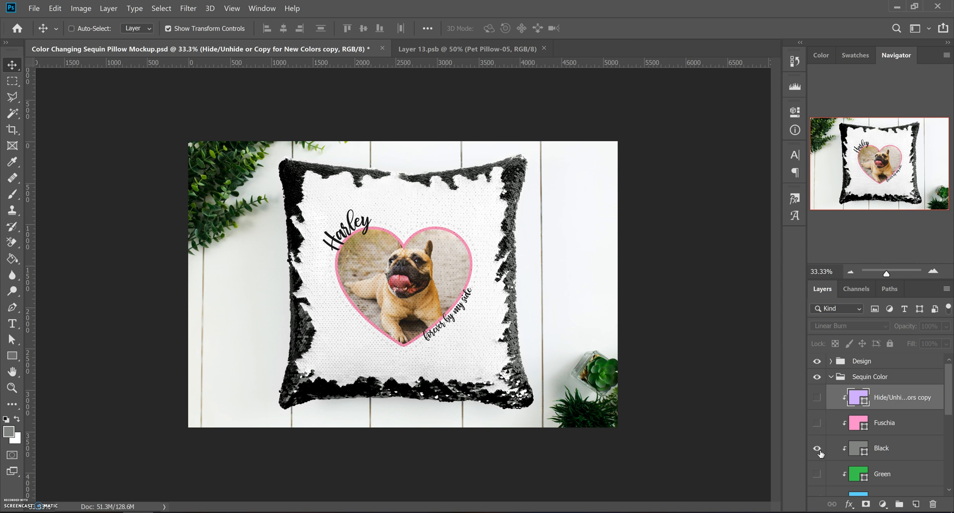
pyautogui.click(816, 448)
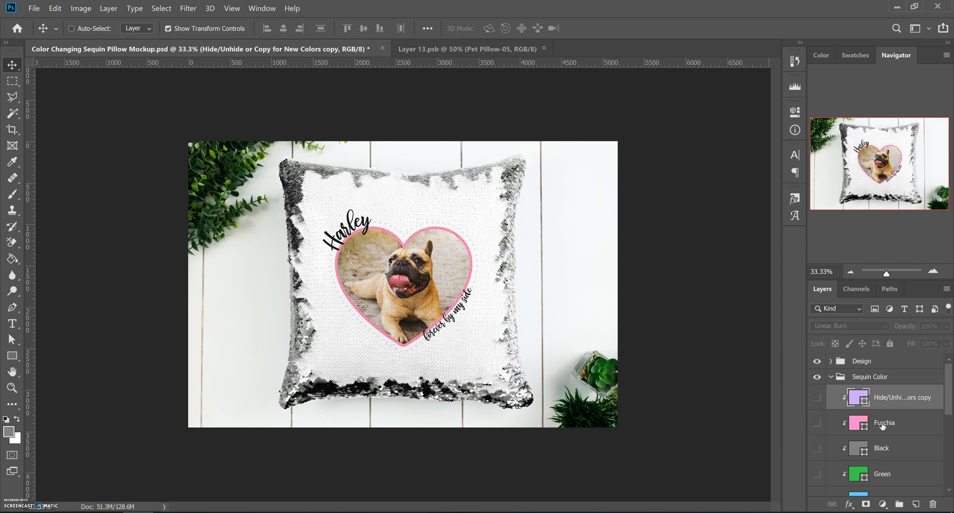
pyautogui.click(816, 422)
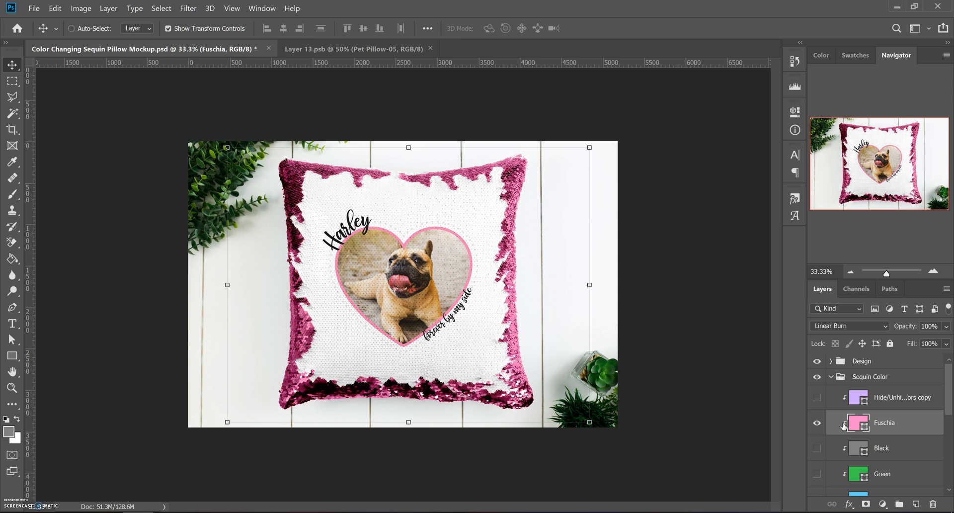
pyautogui.moveTo(901, 418)
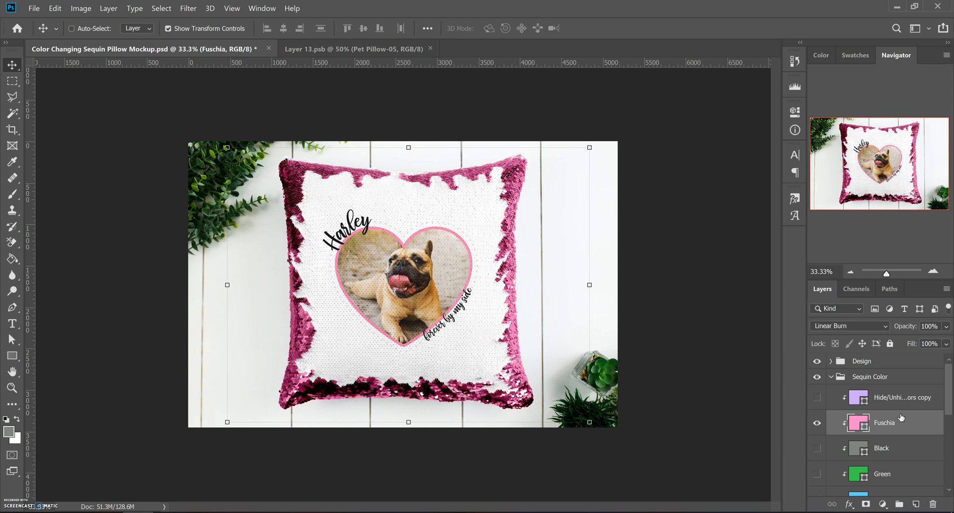
pyautogui.moveTo(894, 408)
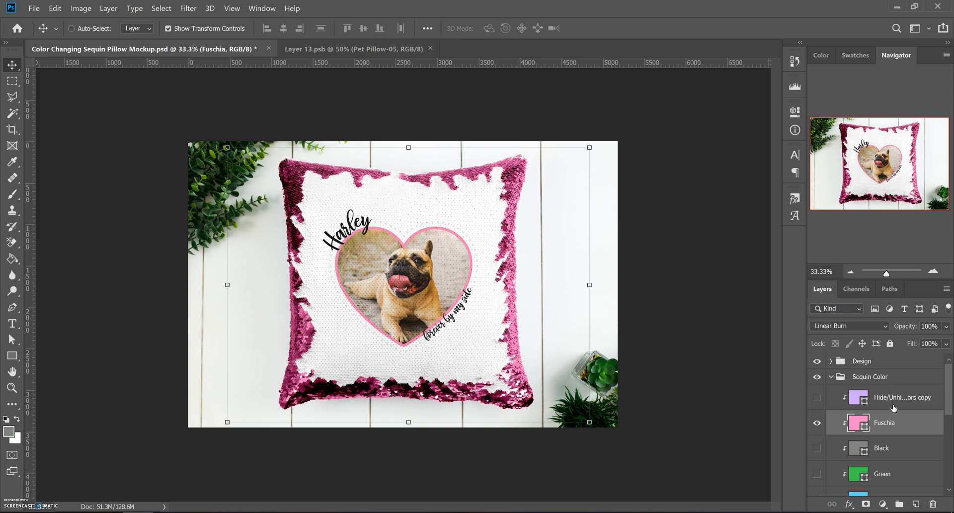
pyautogui.click(900, 397)
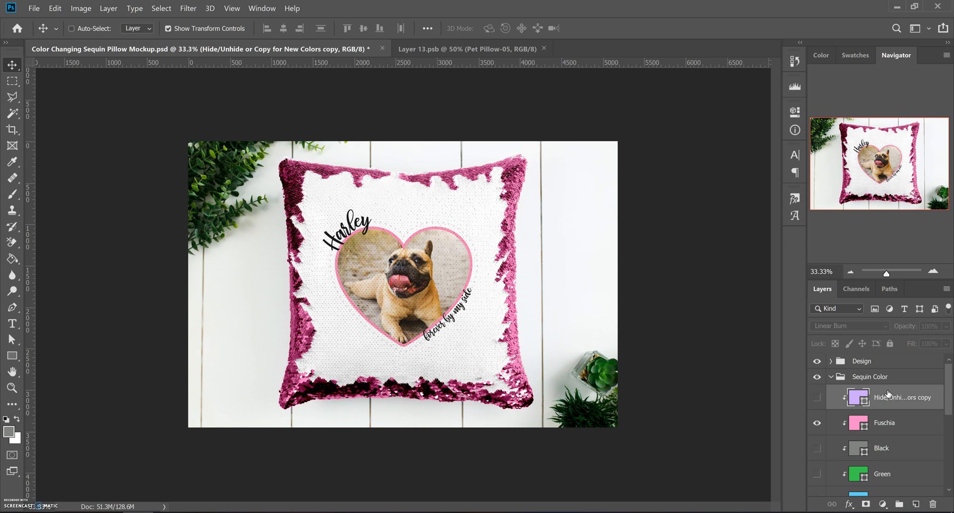
pyautogui.moveTo(882, 394)
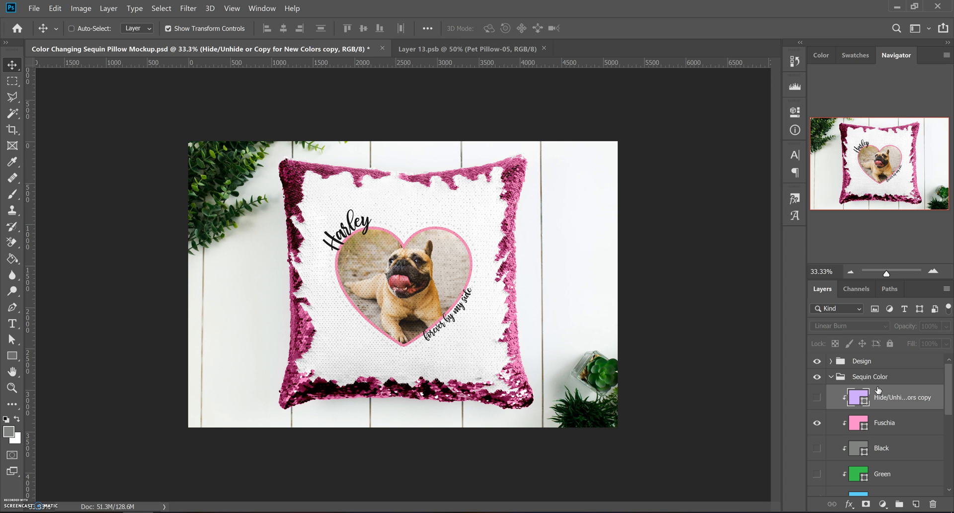
pyautogui.scroll(-3)
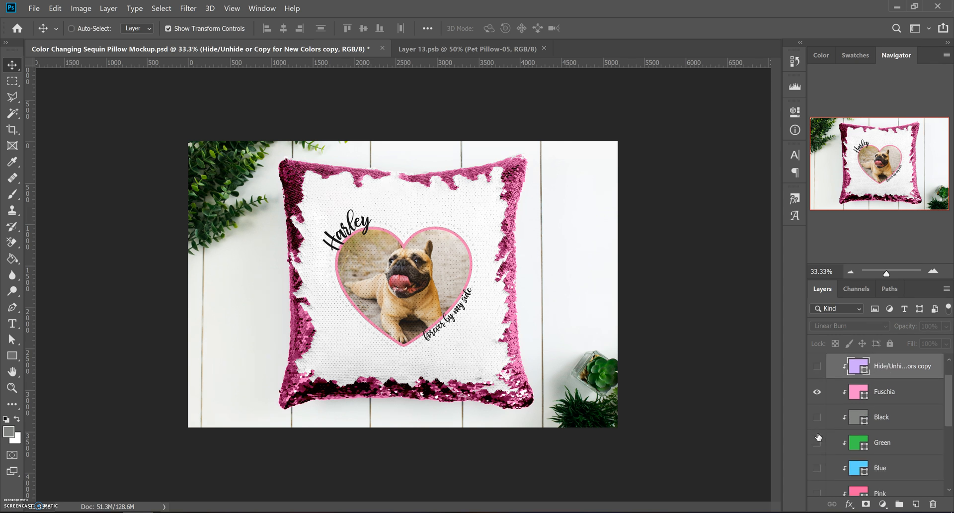
pyautogui.scroll(-3)
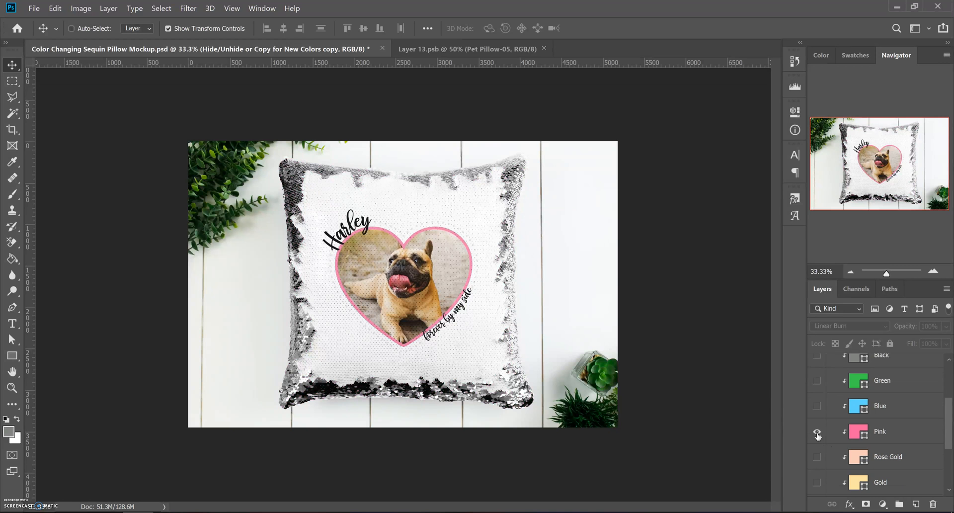
pyautogui.click(816, 431)
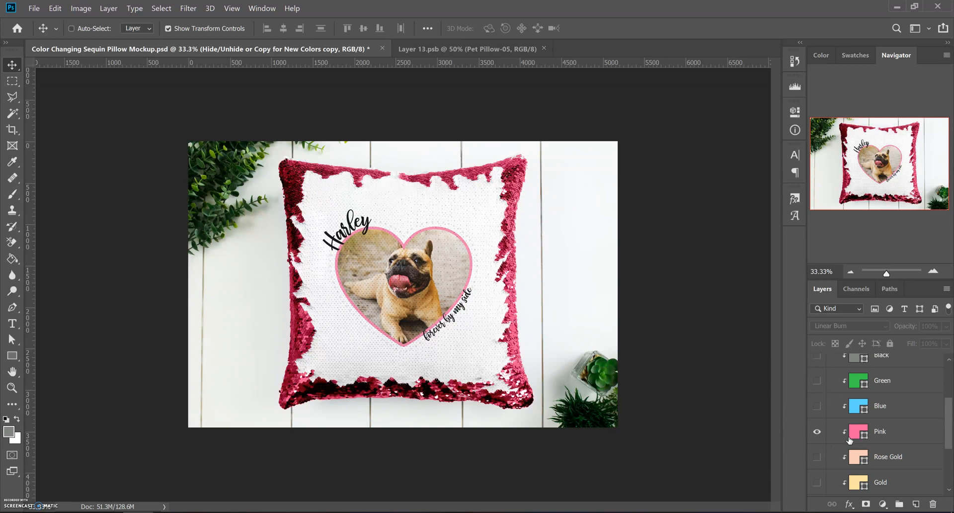
pyautogui.moveTo(858, 456)
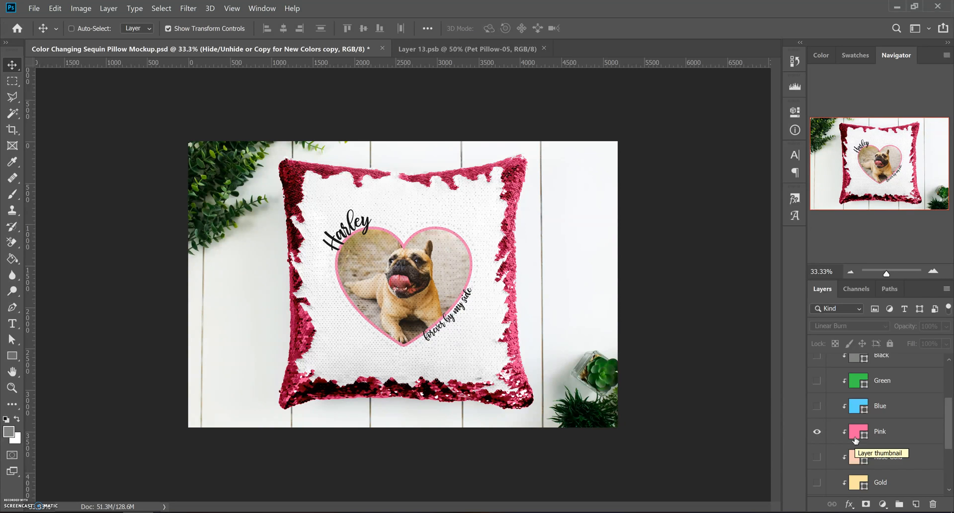
pyautogui.moveTo(812, 421)
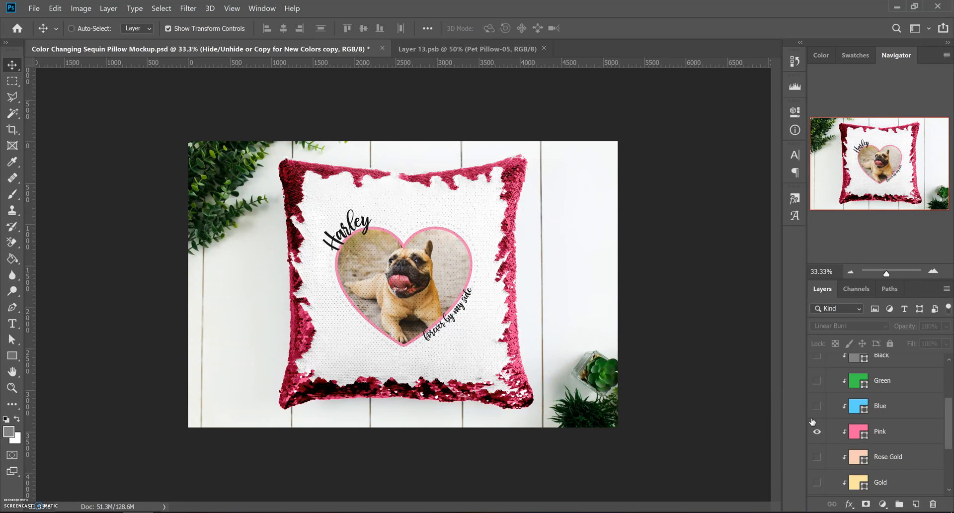
pyautogui.click(816, 431)
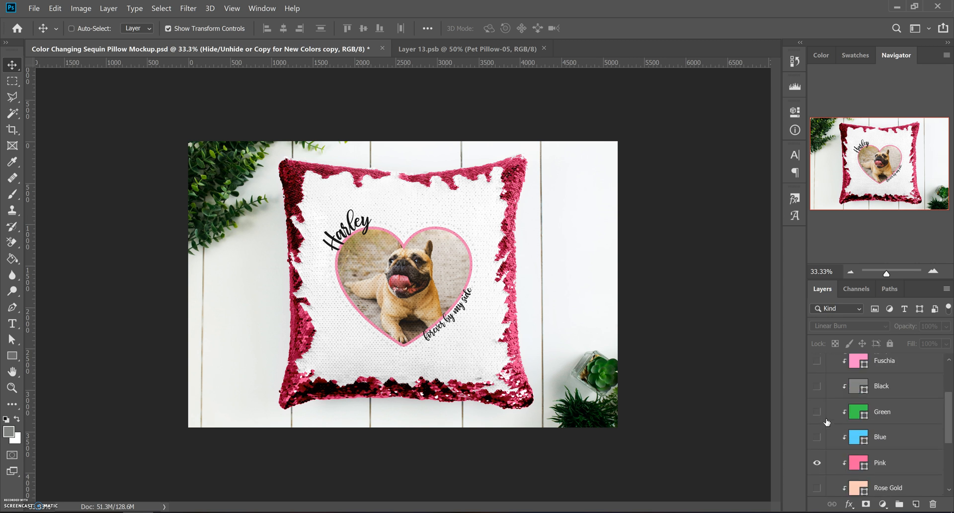
pyautogui.scroll(-3)
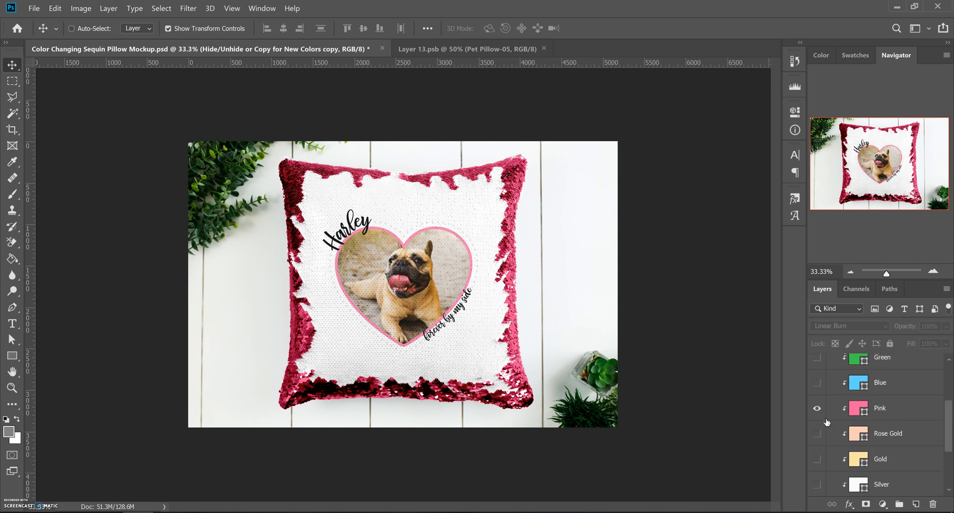
pyautogui.scroll(3)
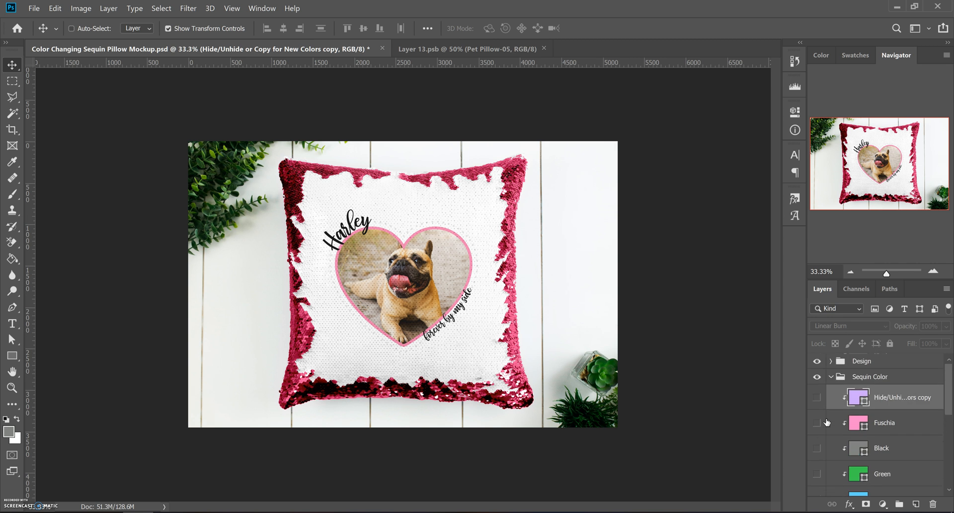
pyautogui.click(818, 397)
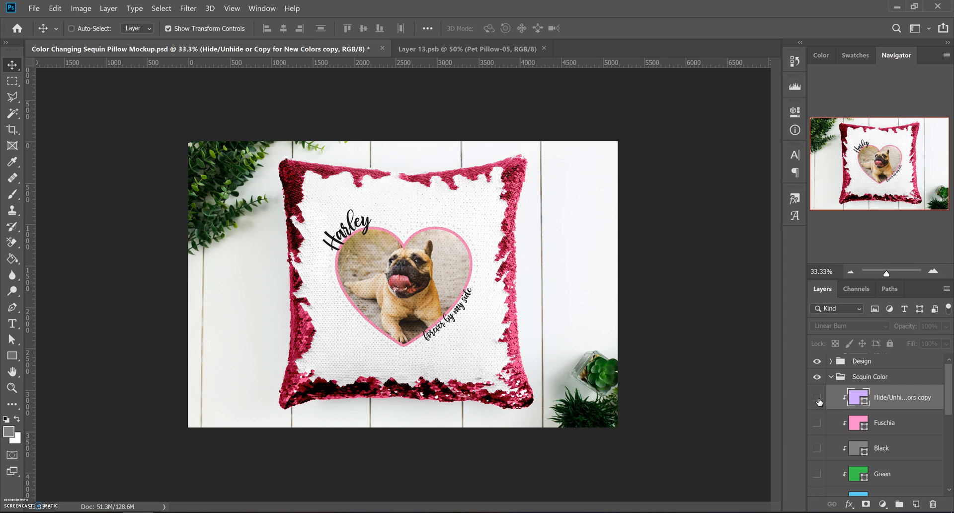
pyautogui.click(818, 397)
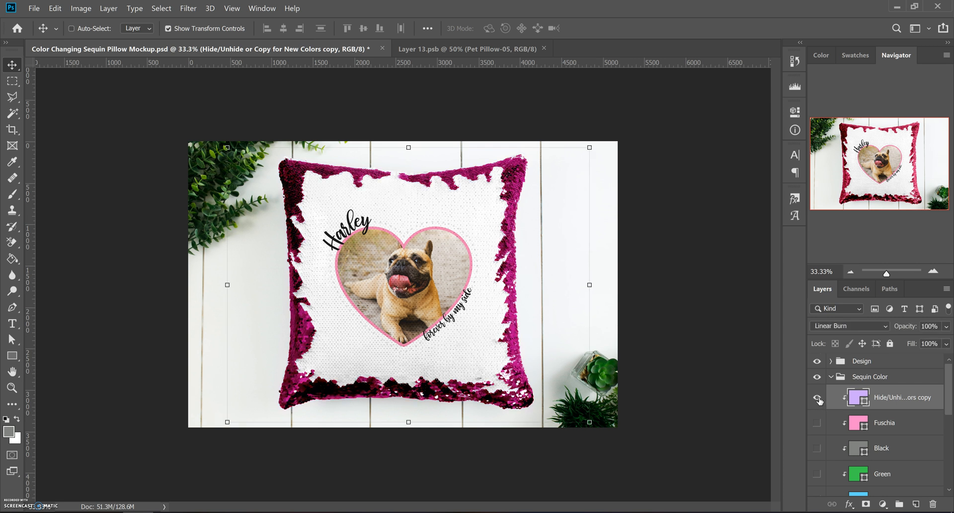
pyautogui.click(818, 397)
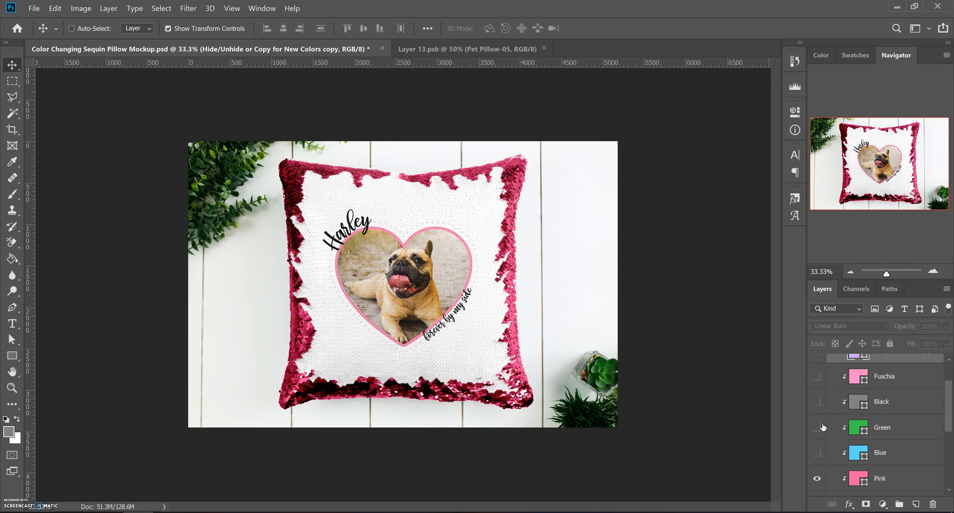
pyautogui.scroll(-3)
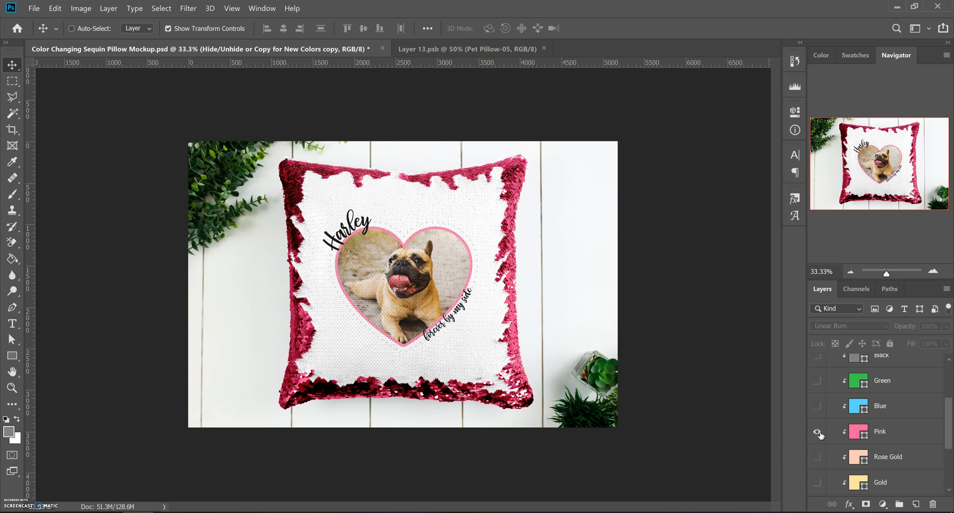
pyautogui.scroll(-3)
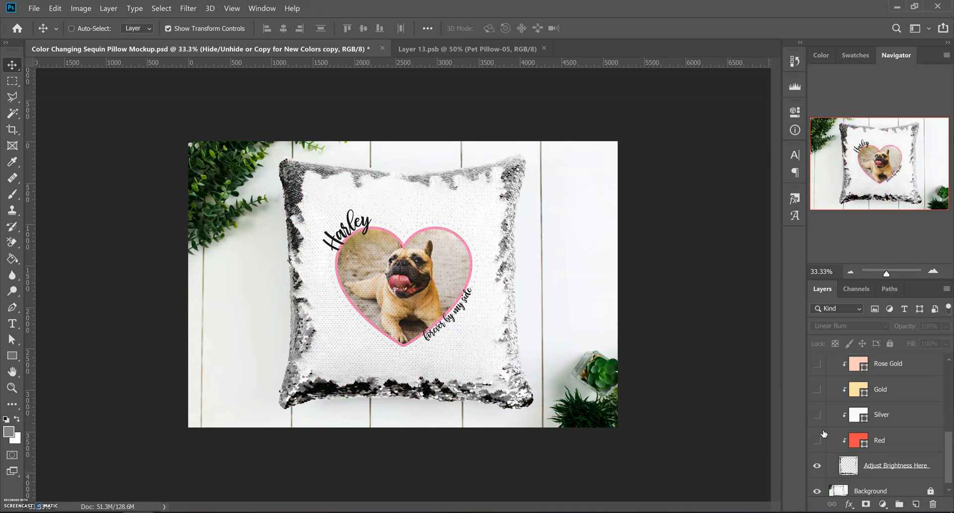
# Preview the Red sequin layer, then hide it and show the Silver layer instead.
pyautogui.click(817, 440)
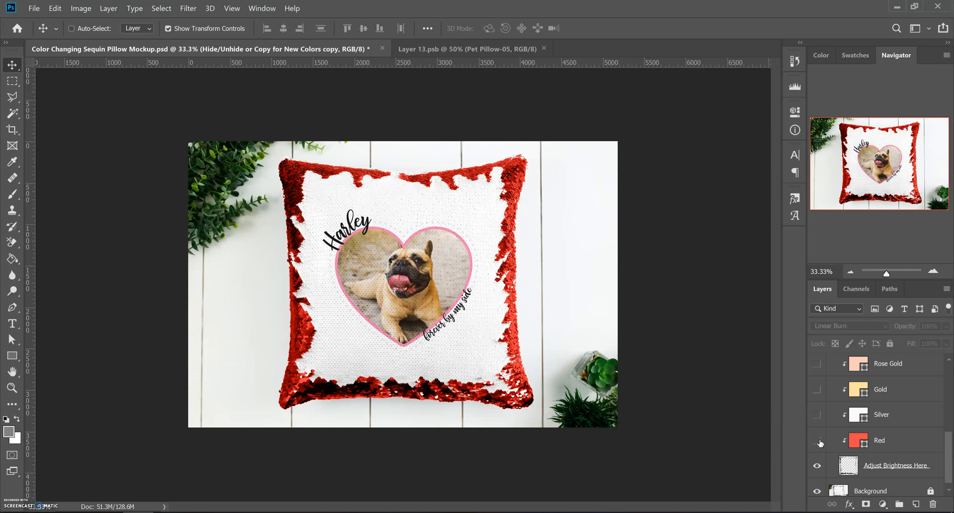
pyautogui.click(817, 415)
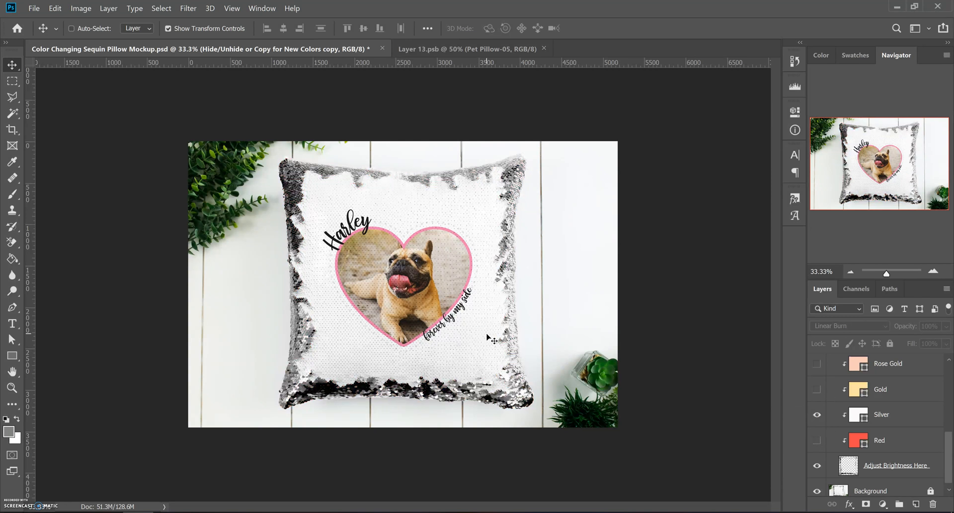
pyautogui.moveTo(652, 377)
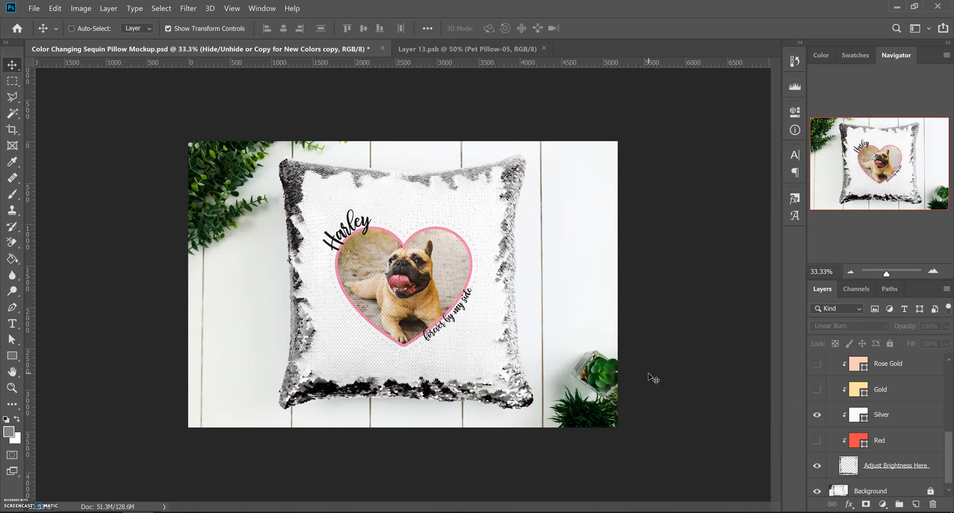
pyautogui.moveTo(799, 420)
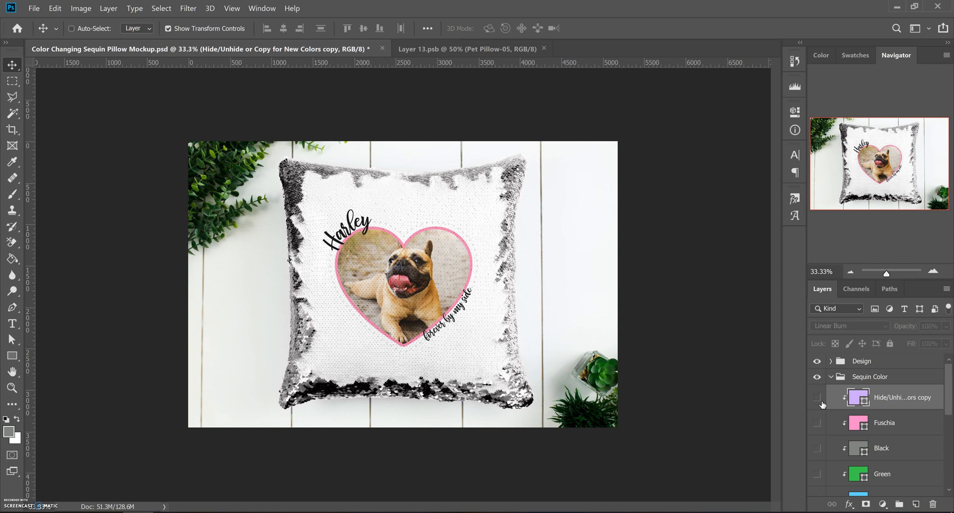
pyautogui.moveTo(817, 404)
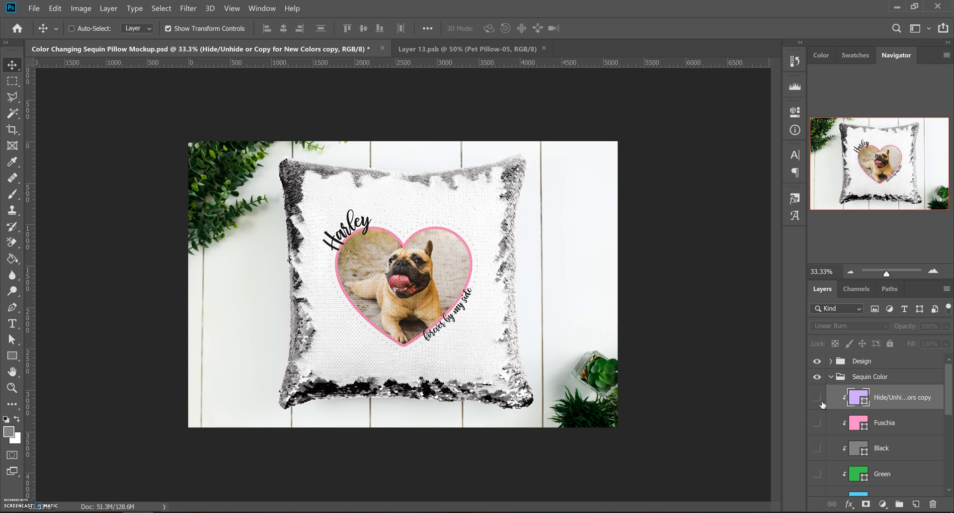
pyautogui.moveTo(819, 405)
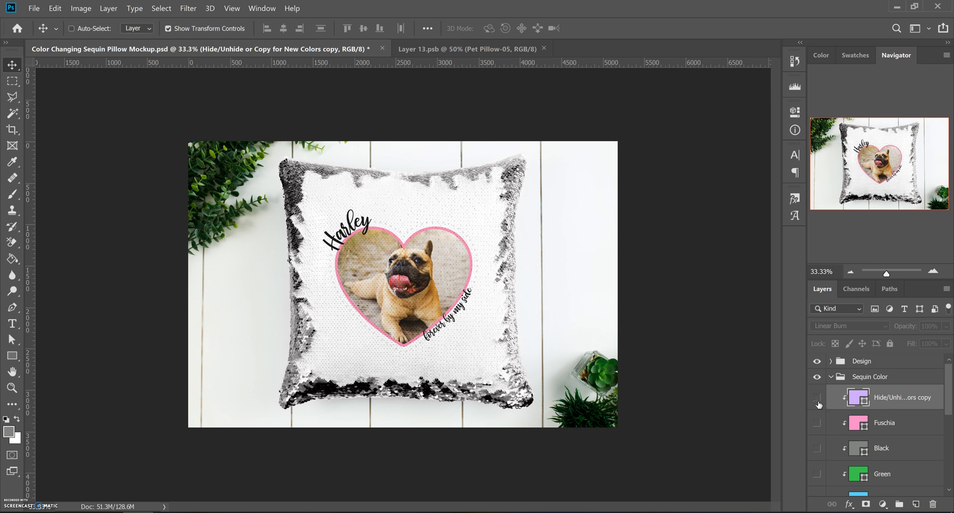
pyautogui.click(817, 396)
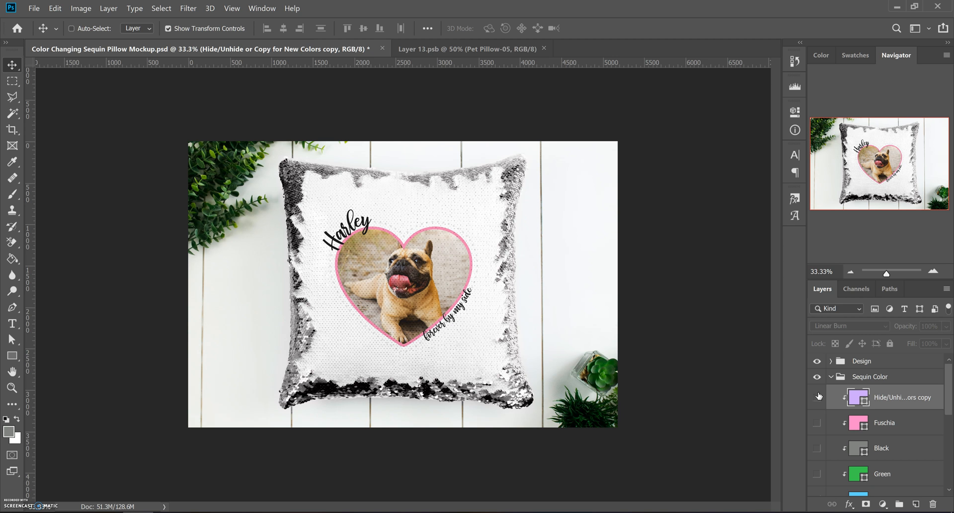